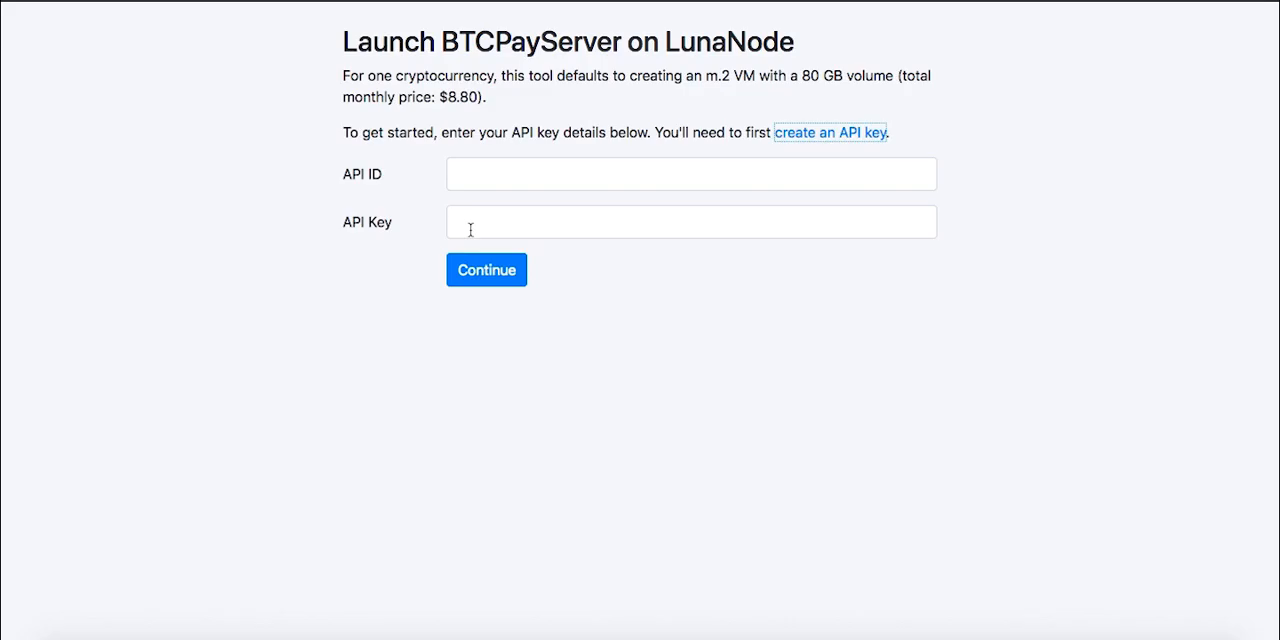
Step: Create a new API key from the LunaNode Dynamic API management page
left_click(828, 132)
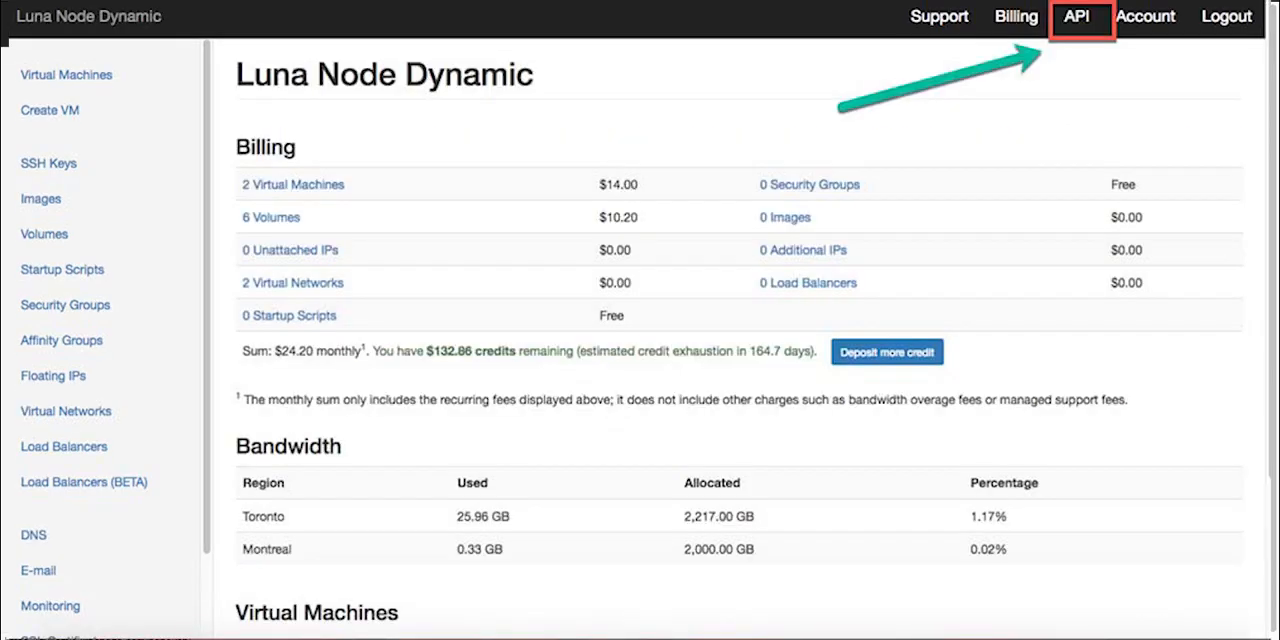
left_click(1076, 16)
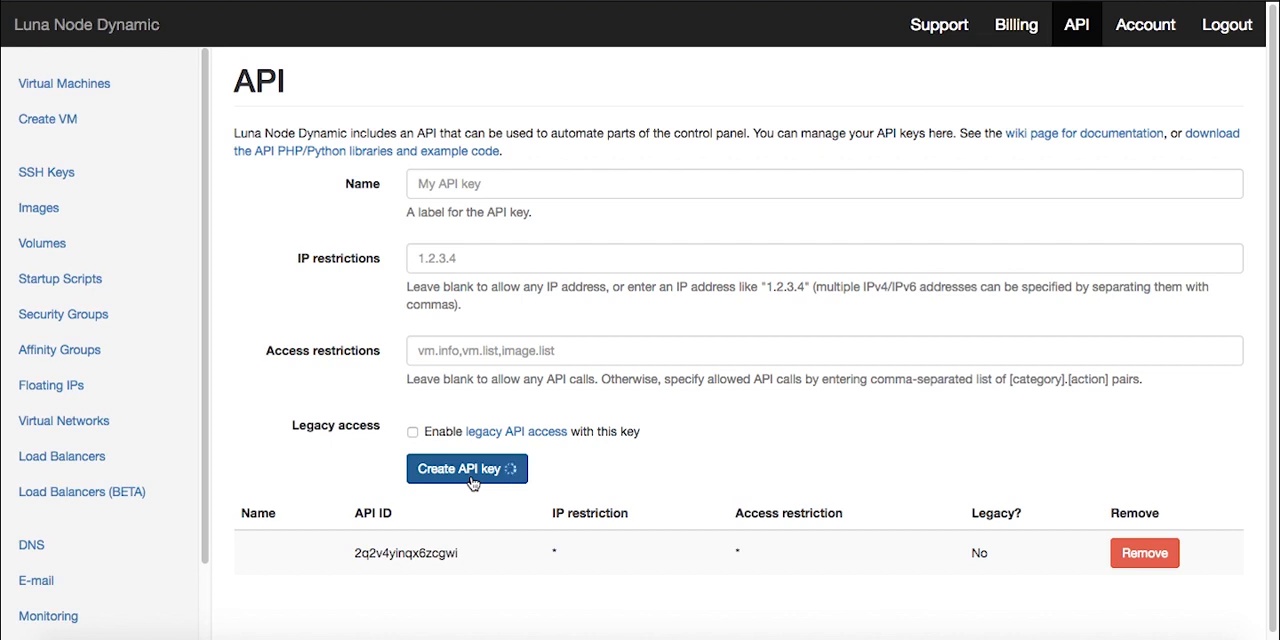
left_click(466, 468)
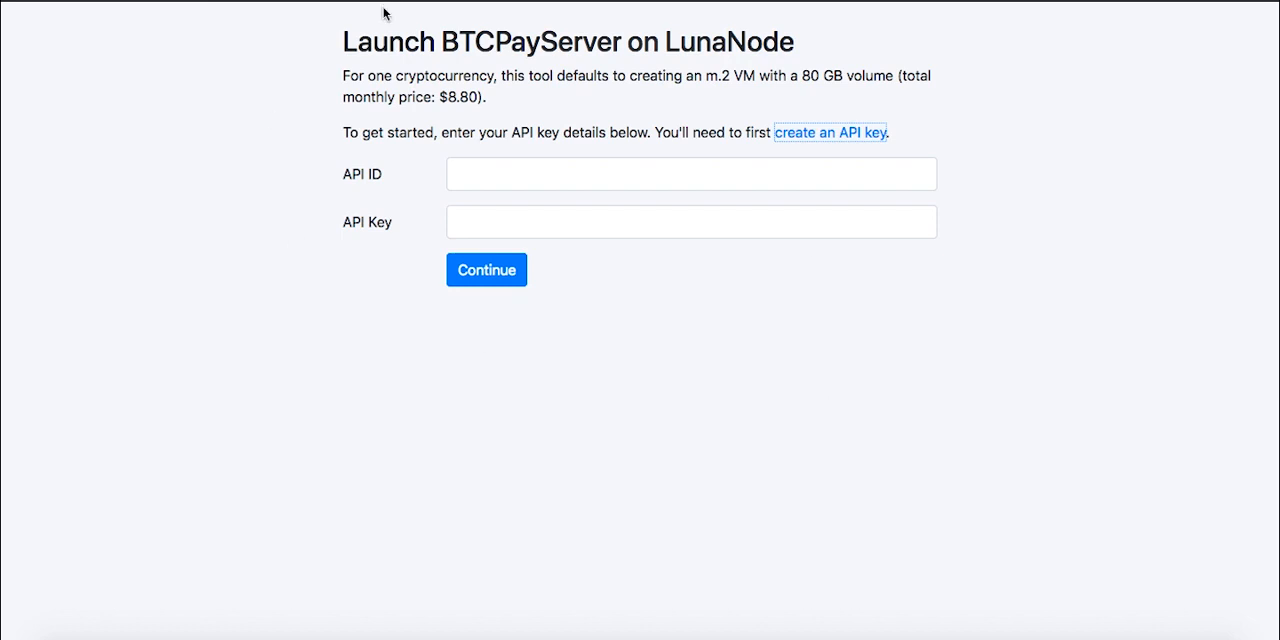
mouse_move(400, 24)
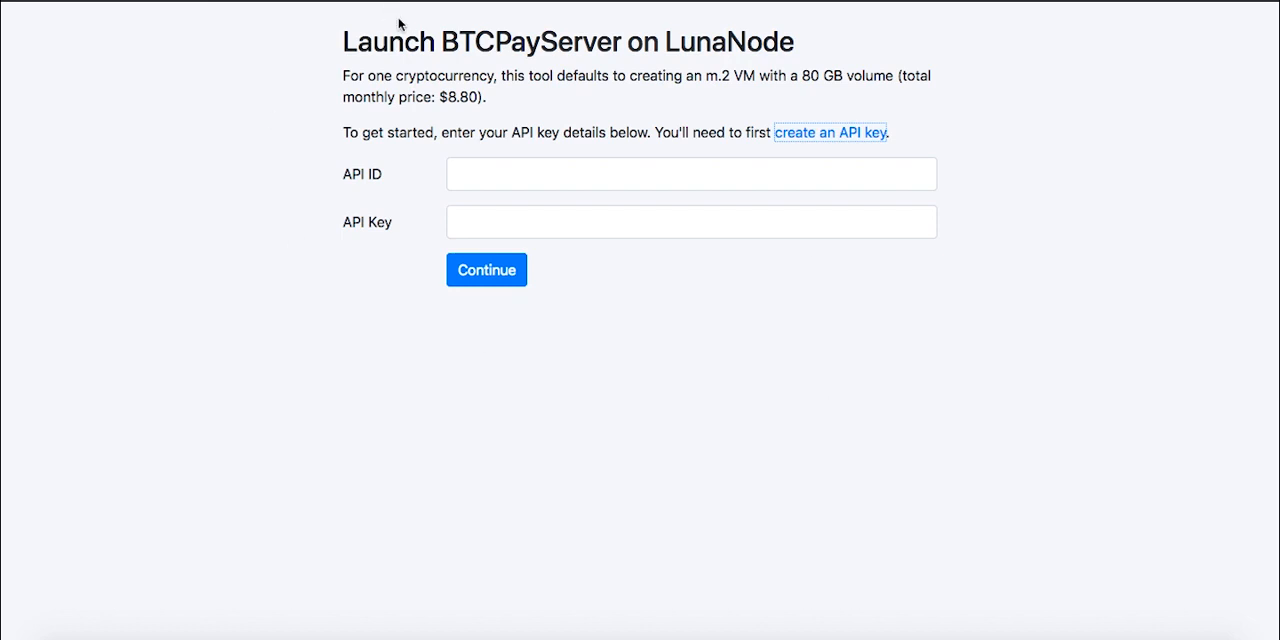
left_click(828, 132)
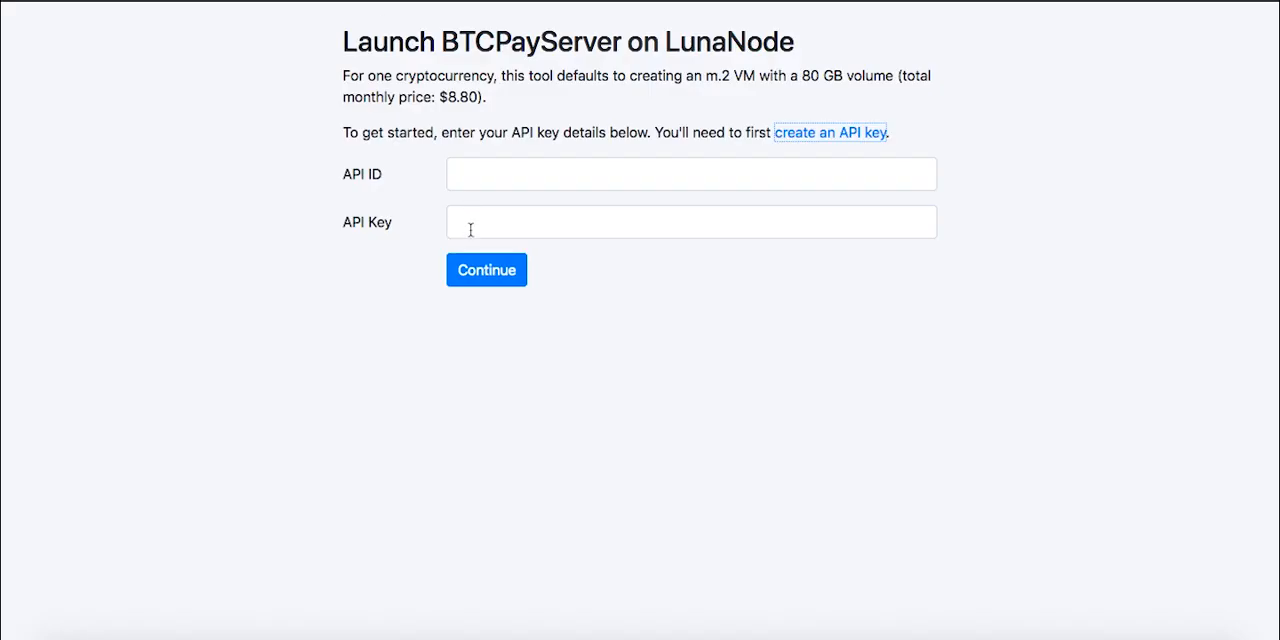
left_click(830, 132)
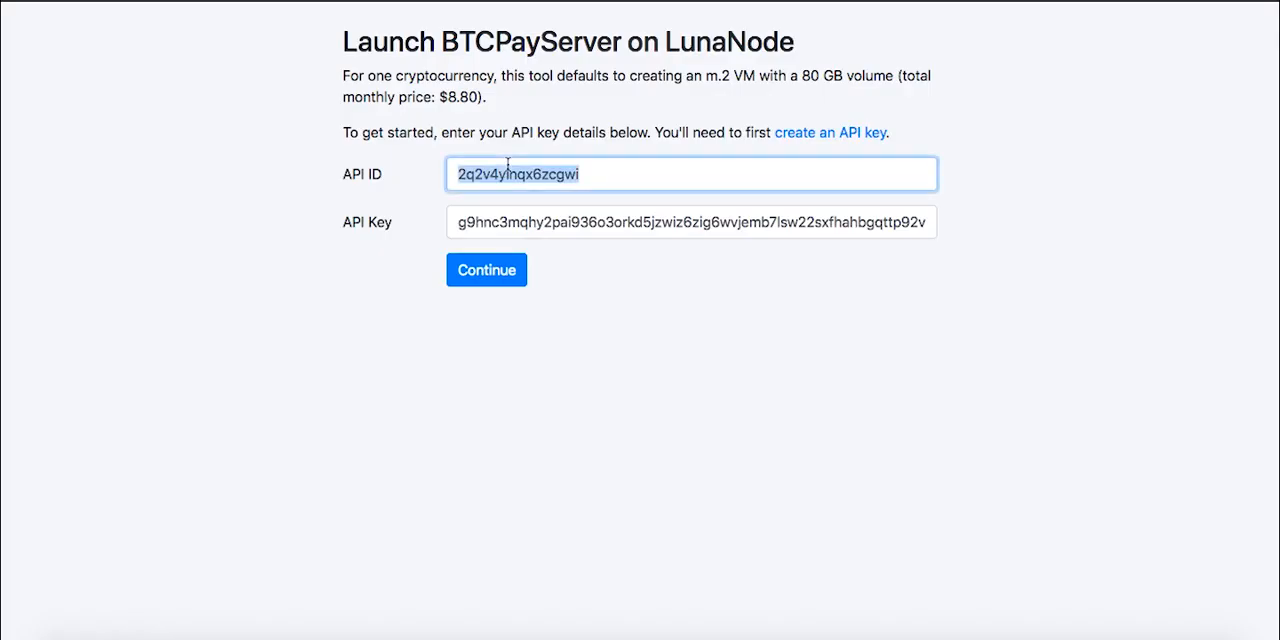
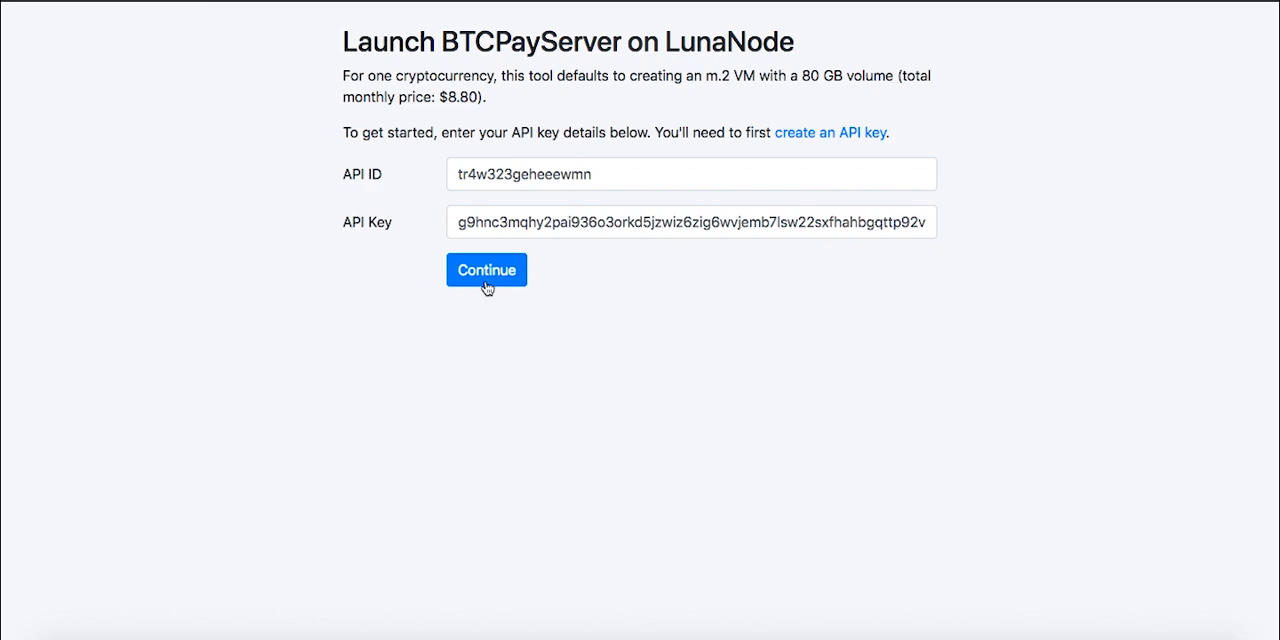
Step: Submit the API credentials so the tool reserves an IP and shows hostname options
left_click(486, 270)
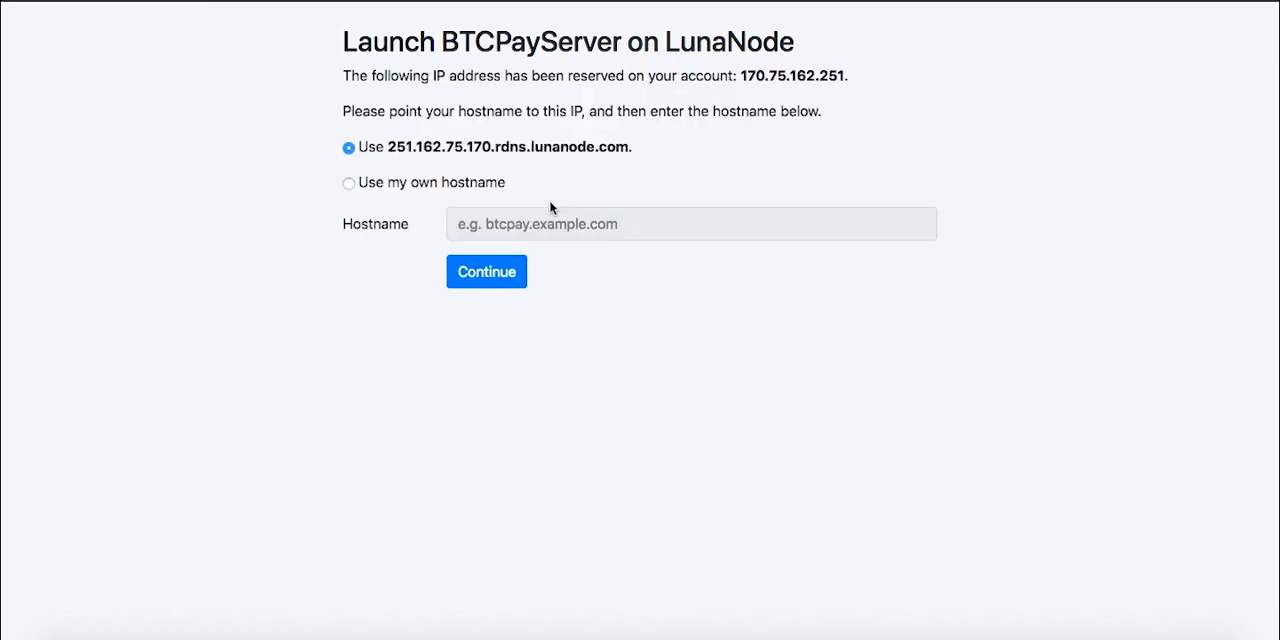
mouse_move(552, 80)
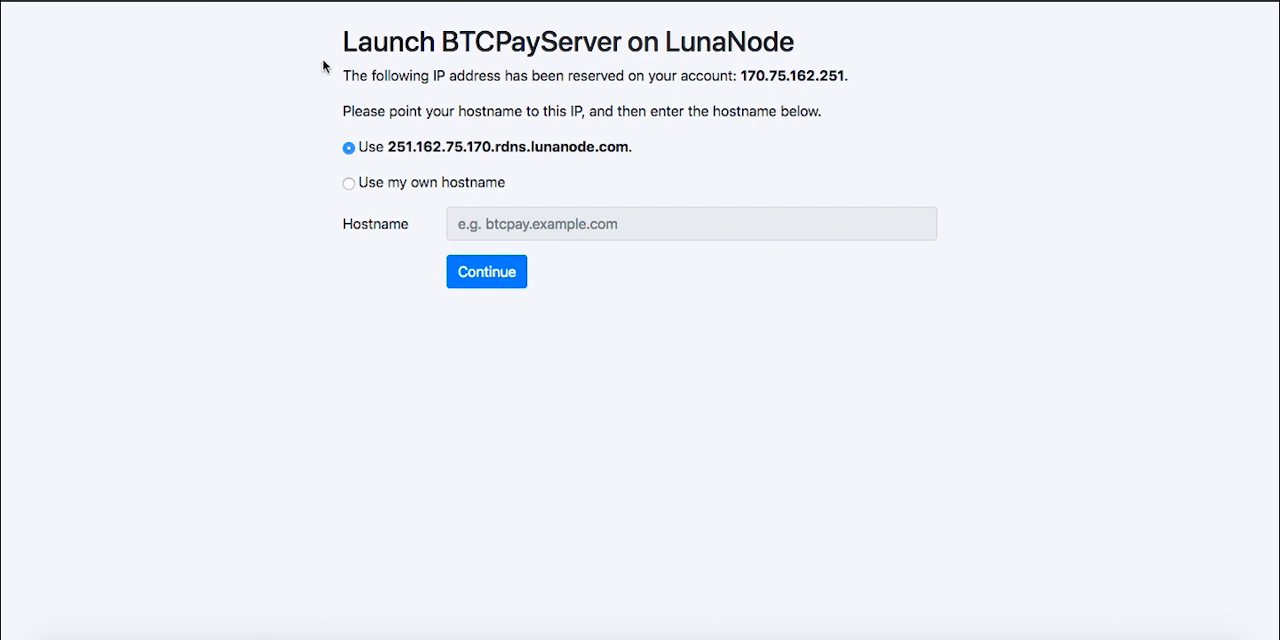
mouse_move(392, 146)
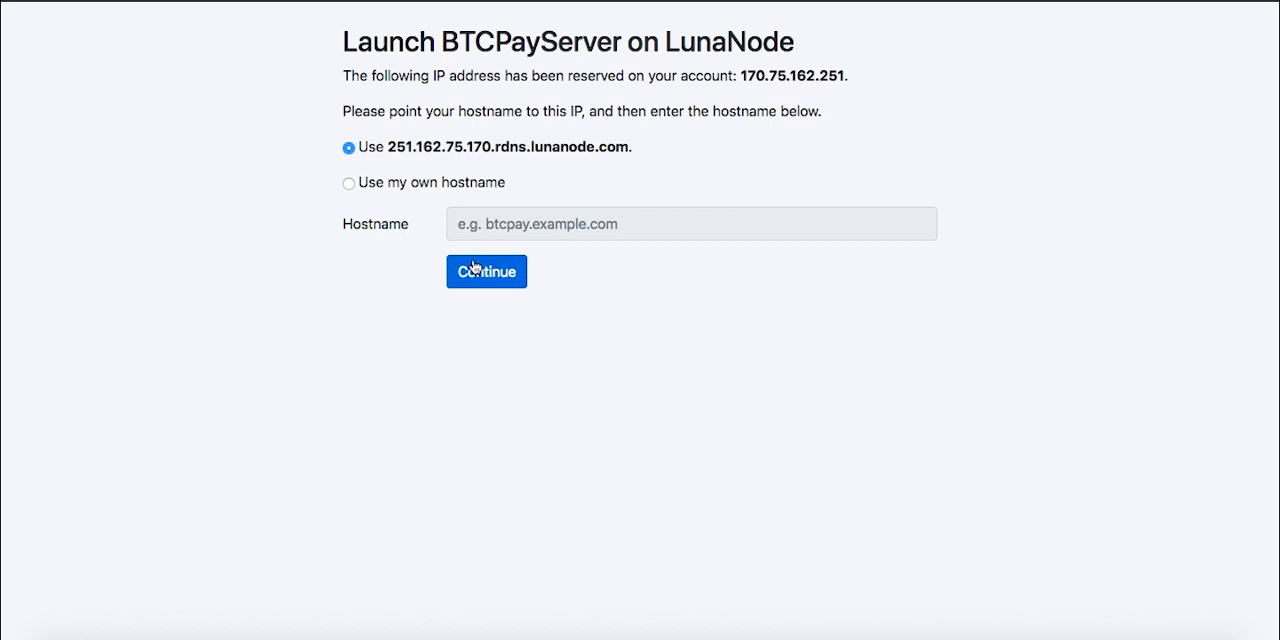
mouse_move(508, 238)
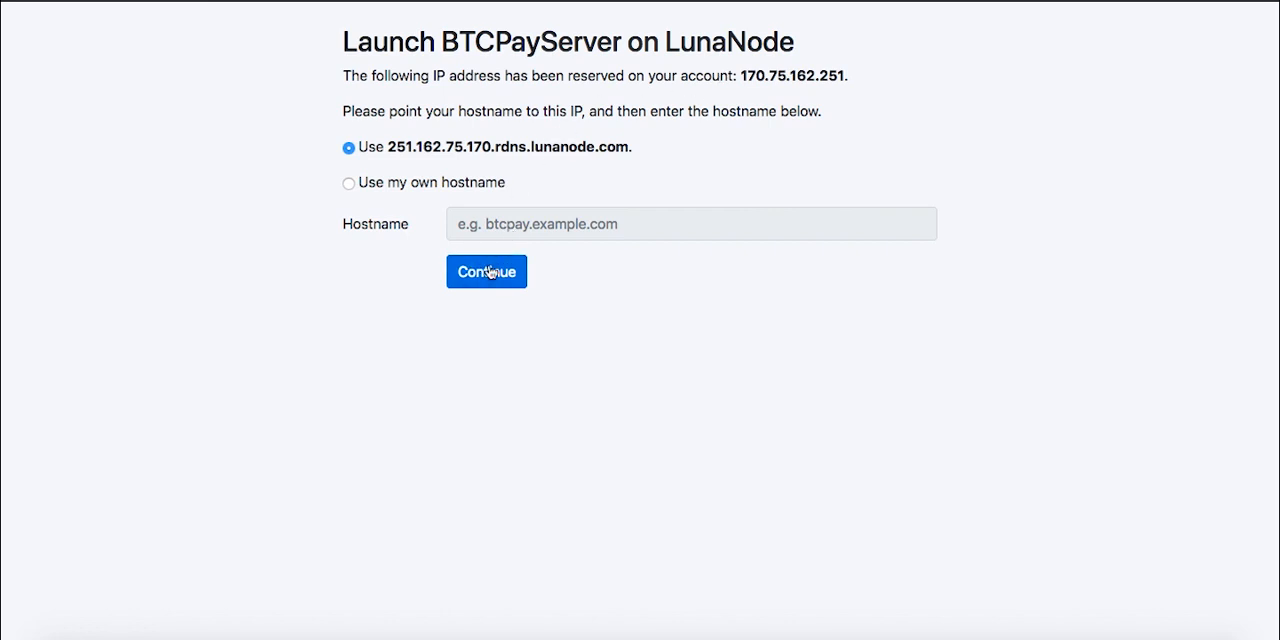
Step: Continue with the default 251.162.75.170.rdns.lunanode.com hostname to the VM details form
left_click(486, 272)
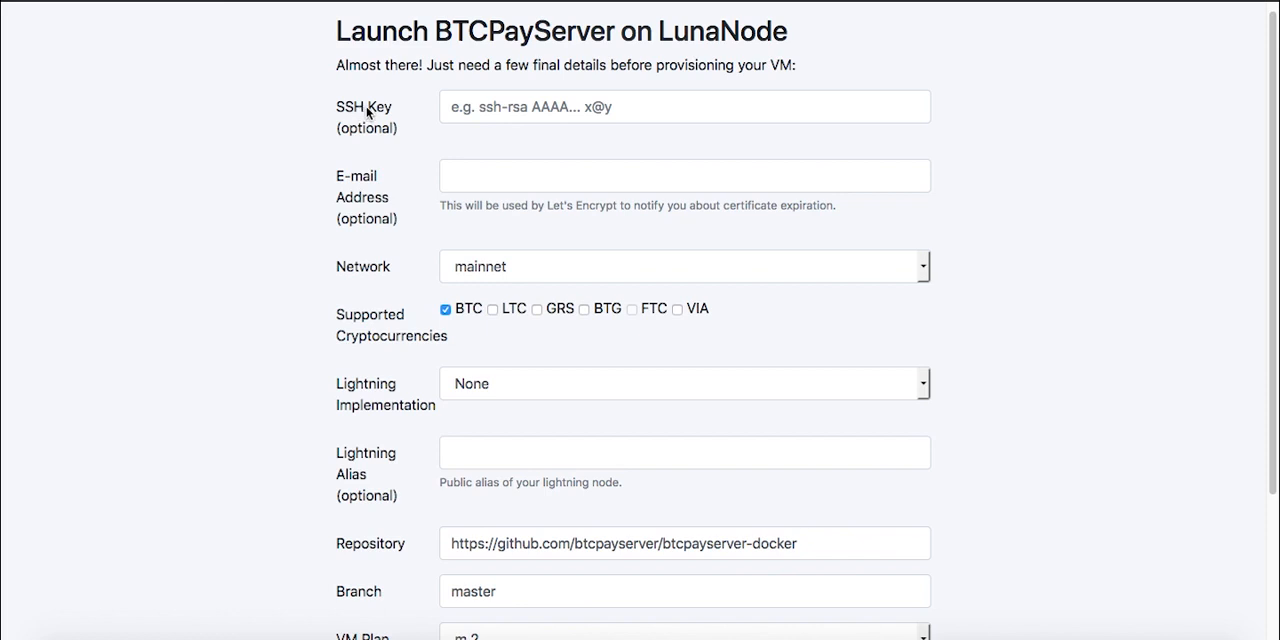
mouse_move(348, 110)
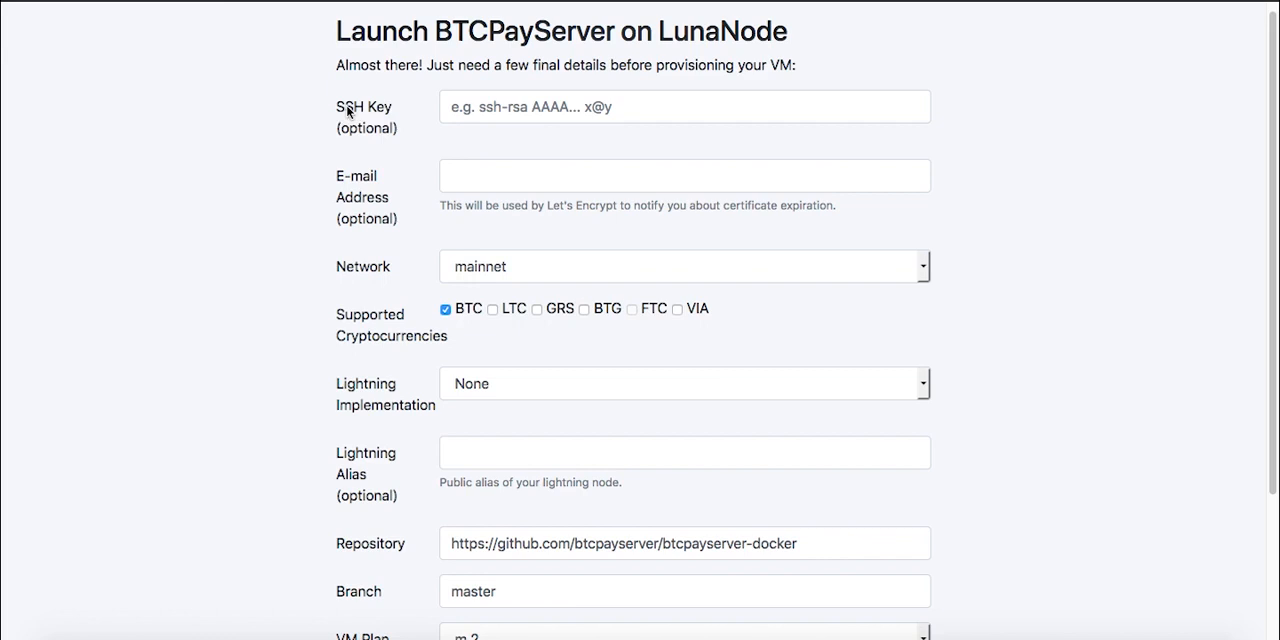
mouse_move(388, 110)
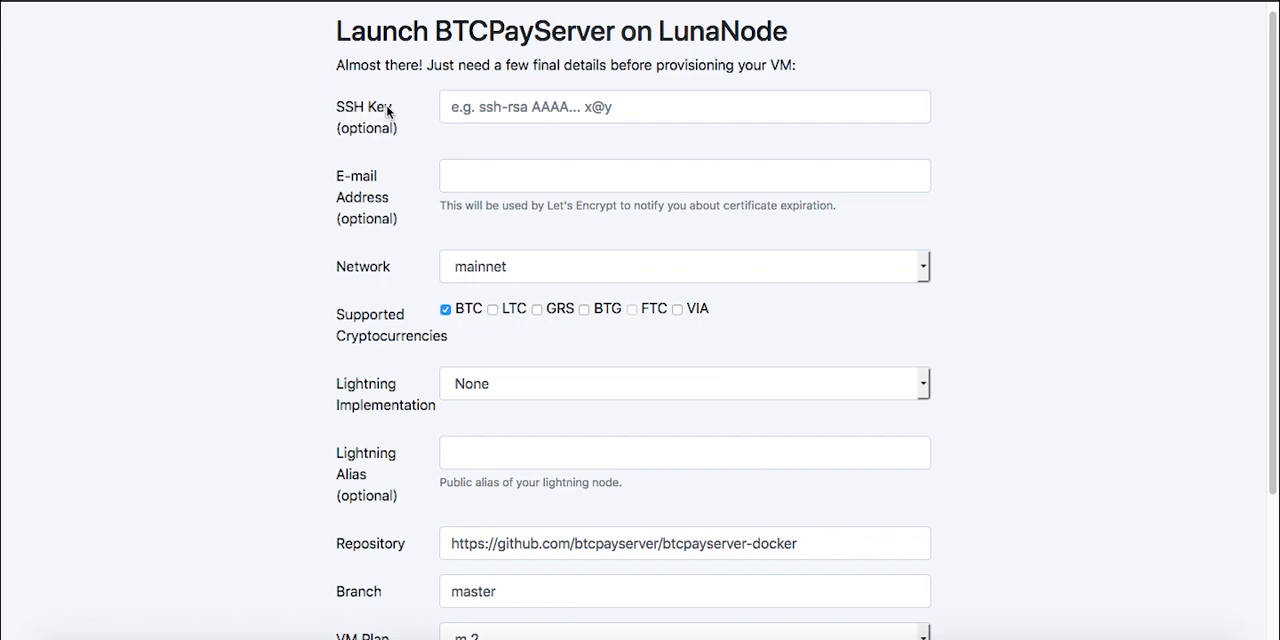
mouse_move(424, 104)
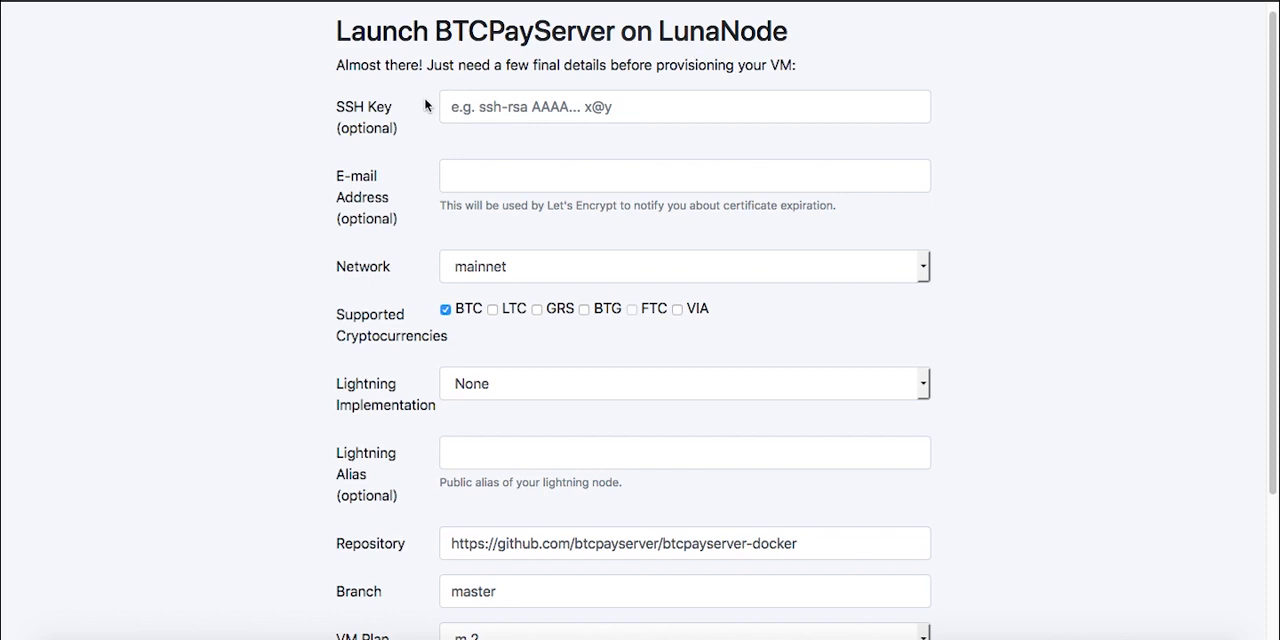
mouse_move(360, 180)
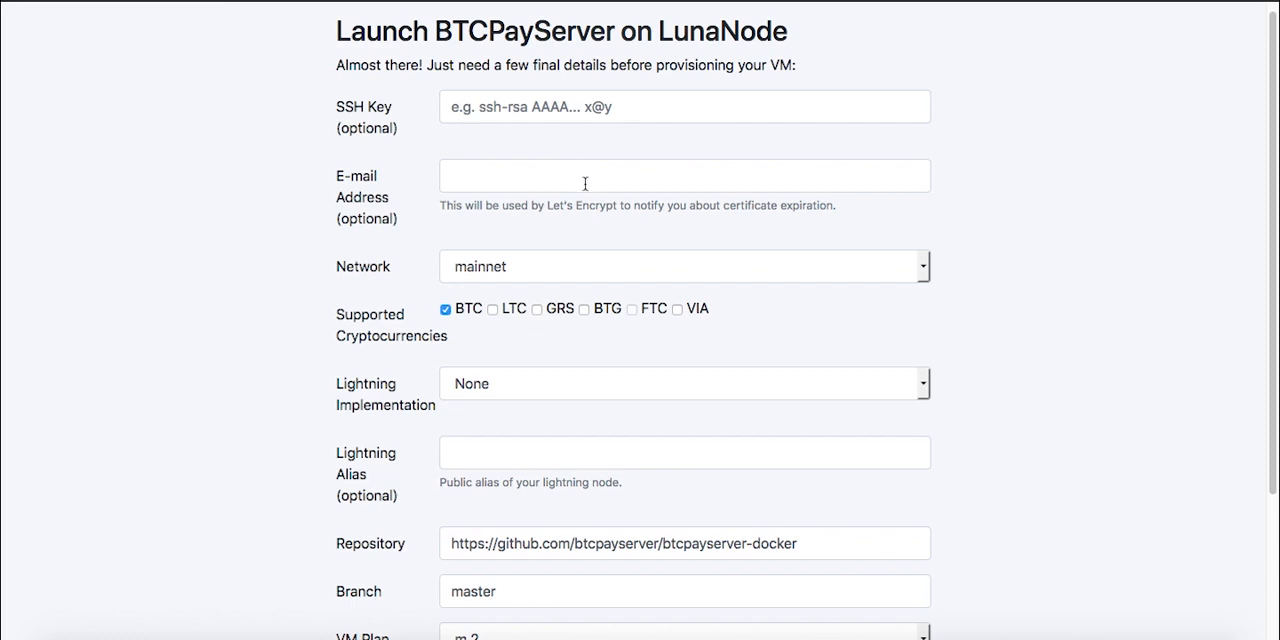
mouse_move(664, 208)
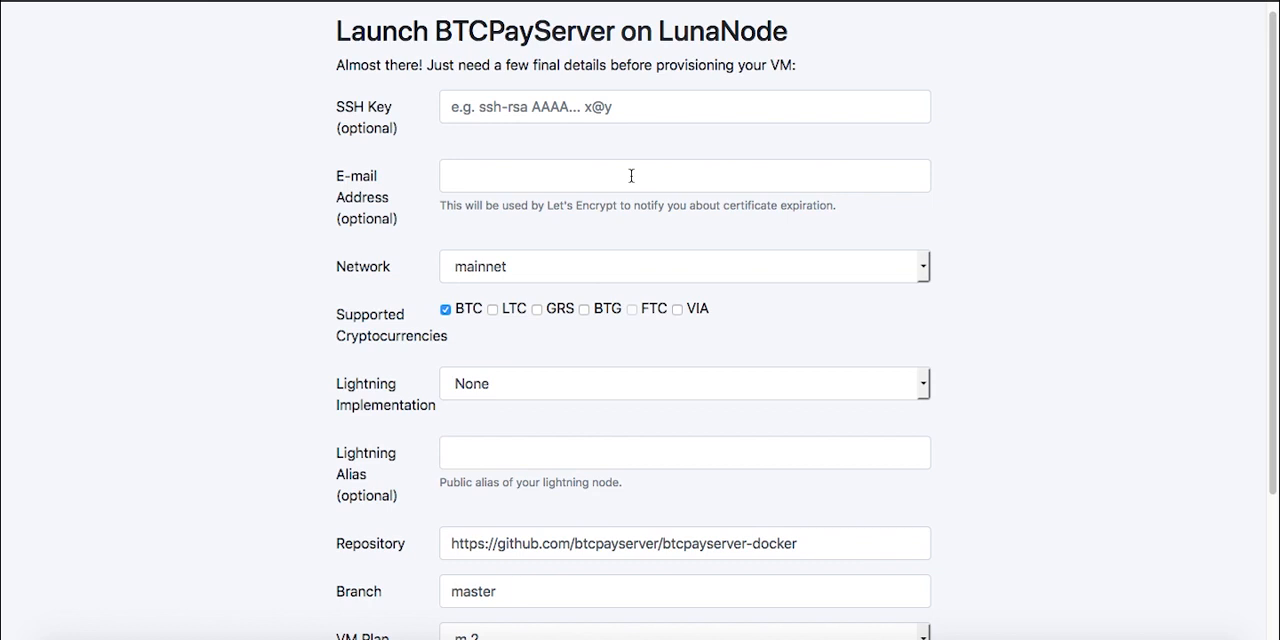
mouse_move(468, 204)
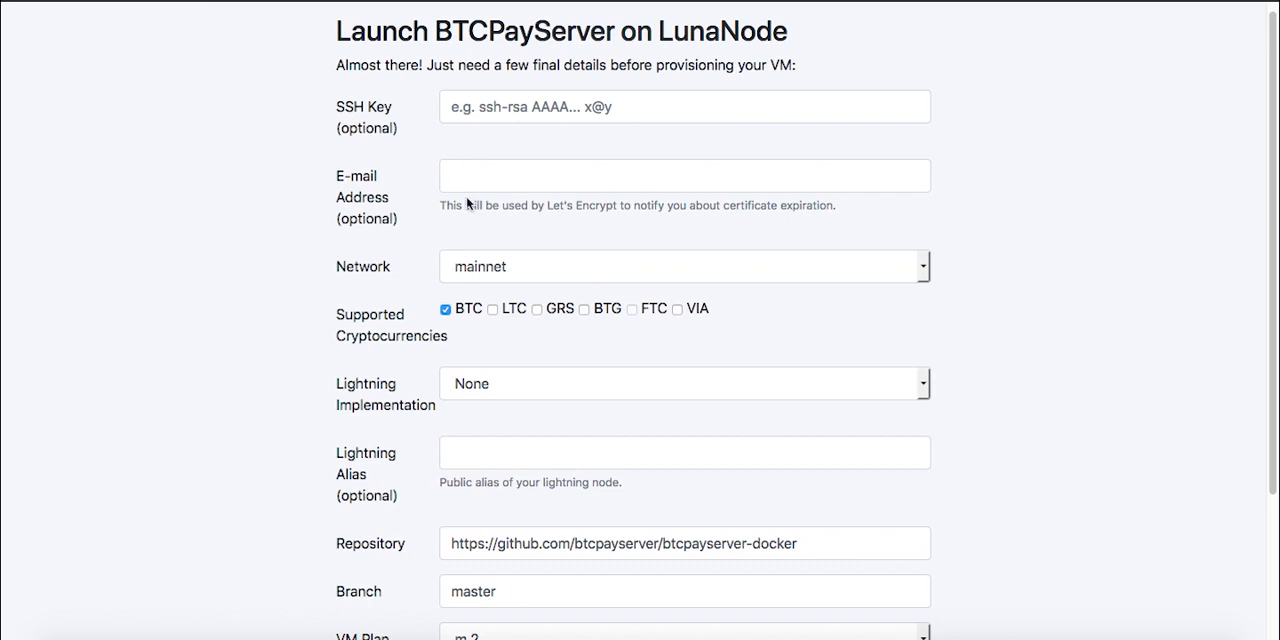
mouse_move(356, 128)
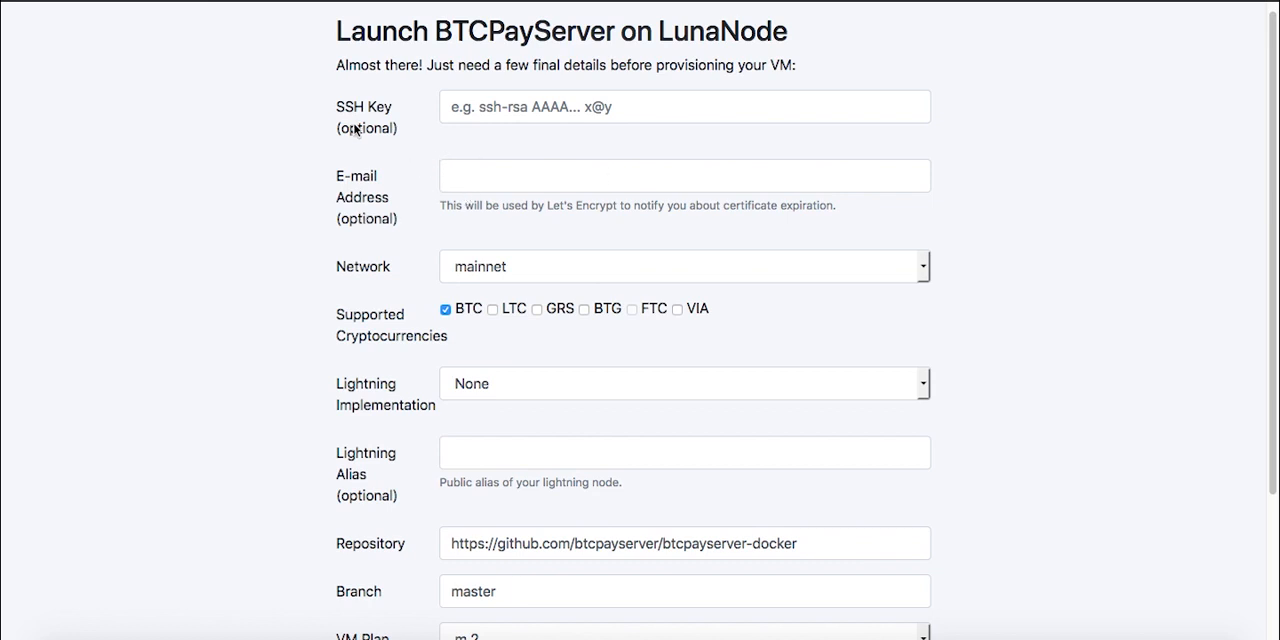
scroll("down", 3)
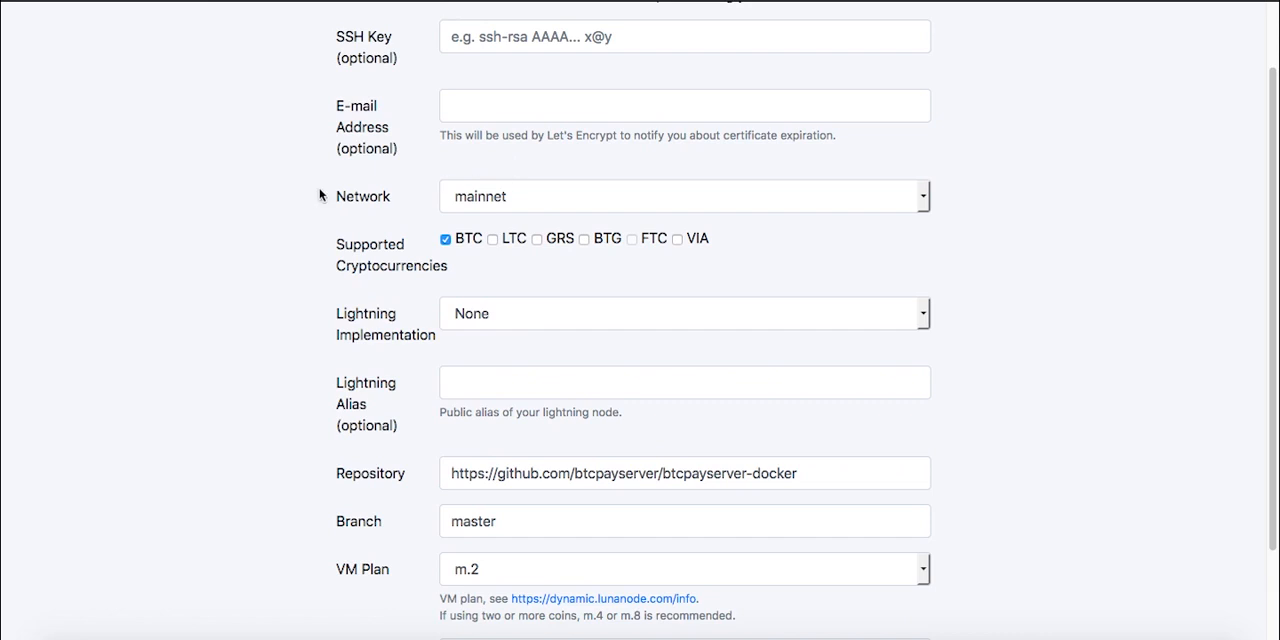
left_click(684, 196)
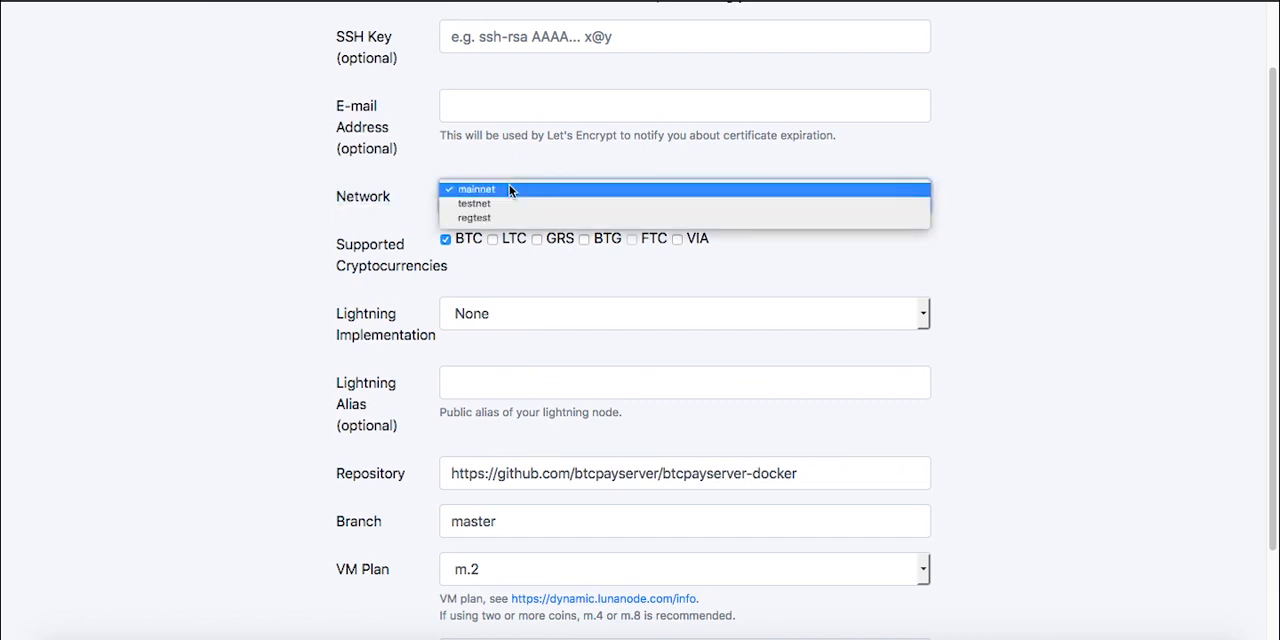
mouse_move(504, 218)
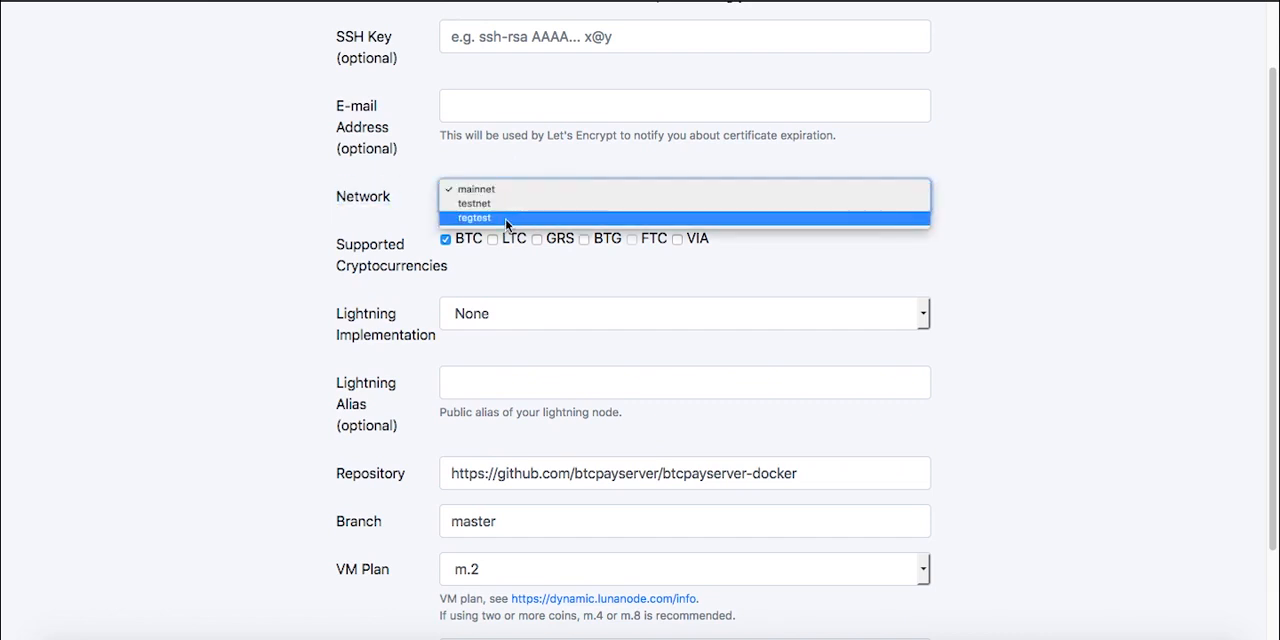
mouse_move(476, 204)
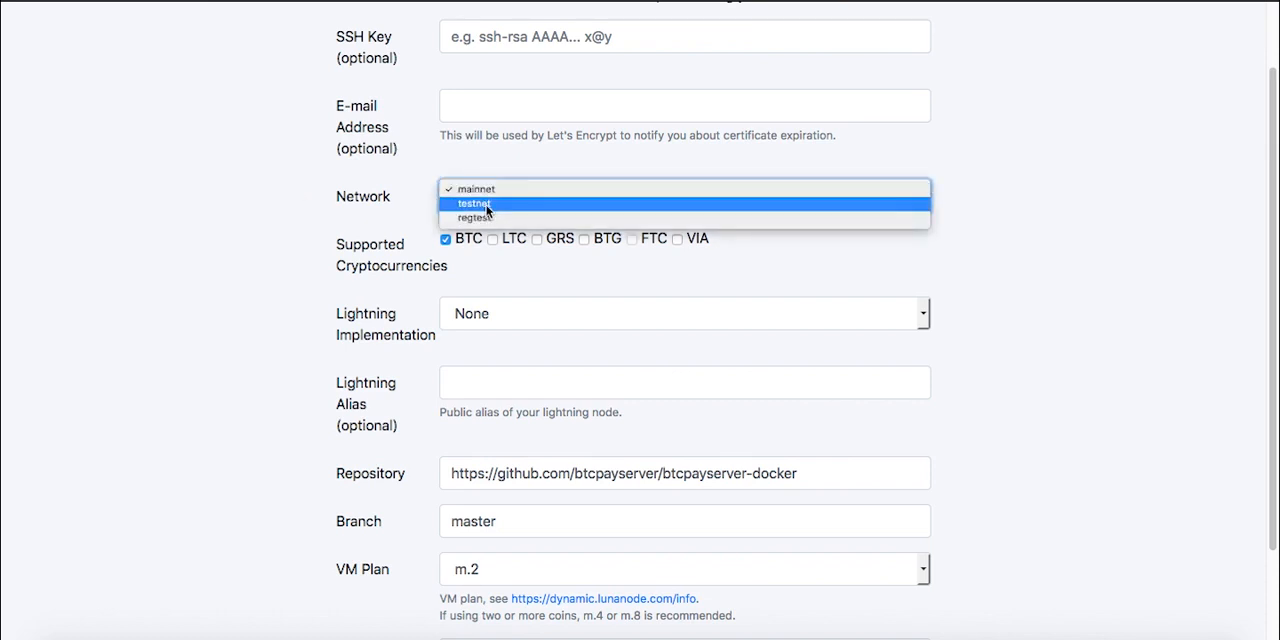
mouse_move(476, 188)
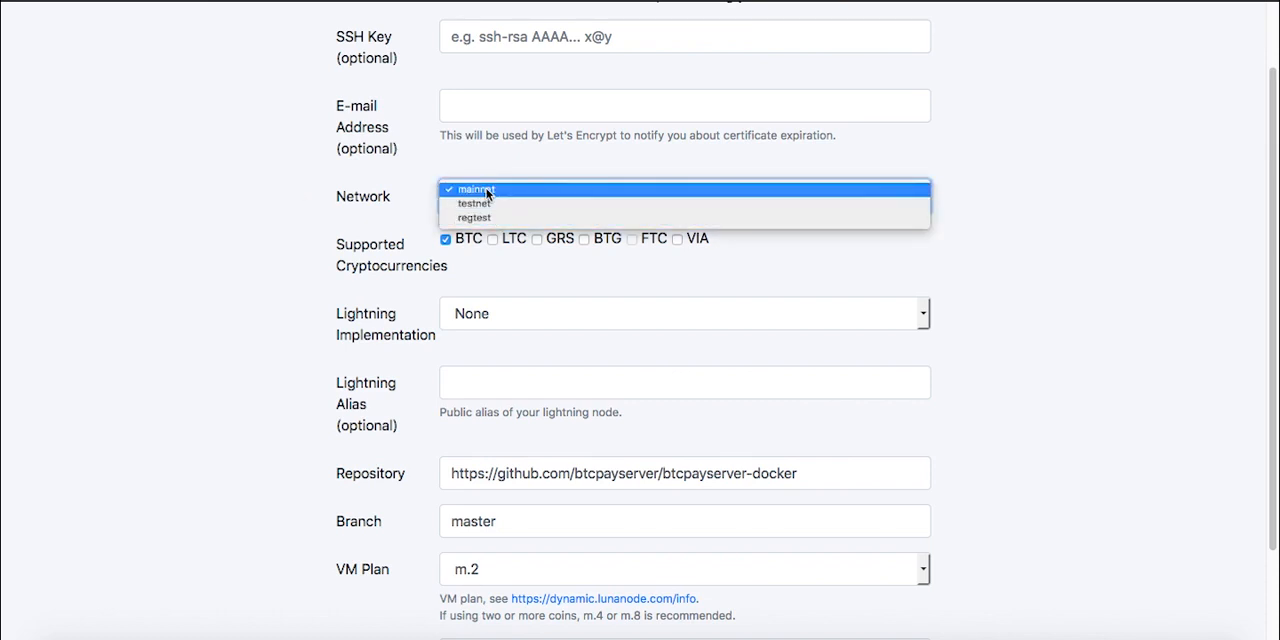
left_click(476, 188)
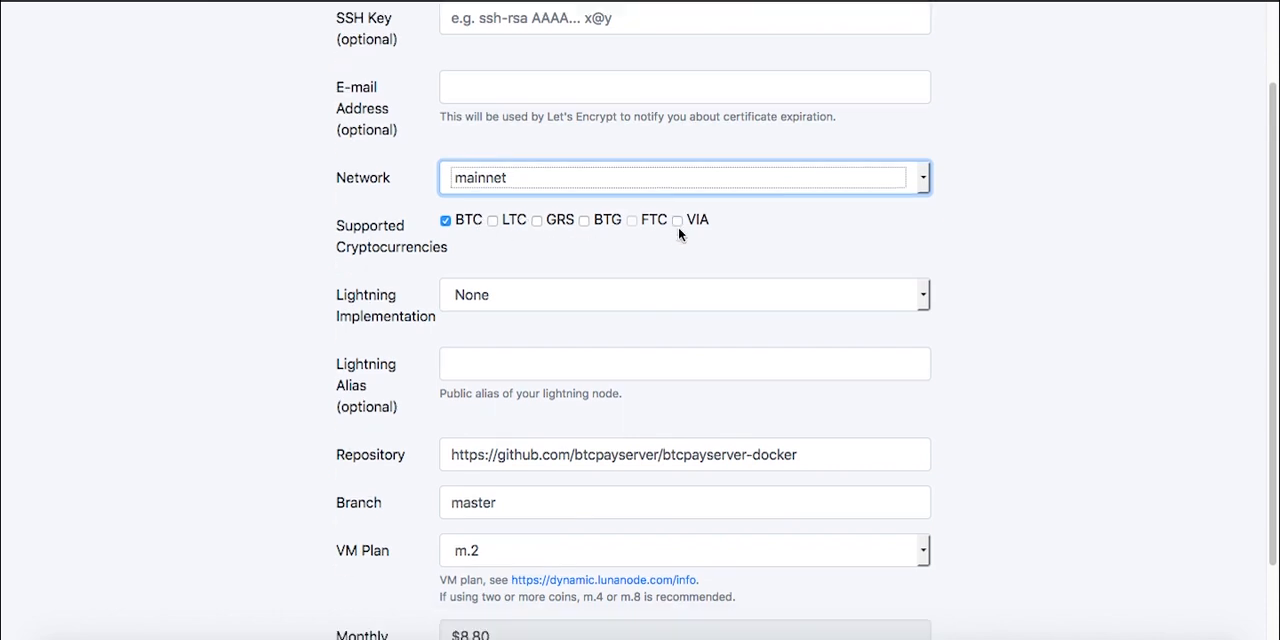
scroll("down", 3)
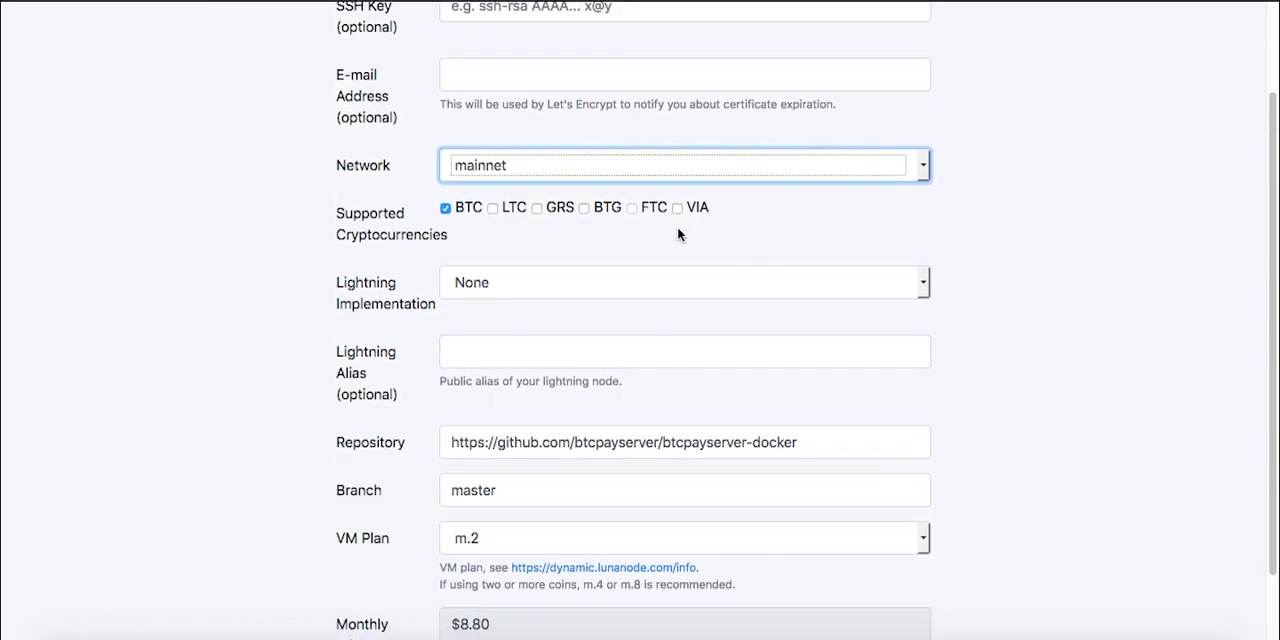
mouse_move(342, 536)
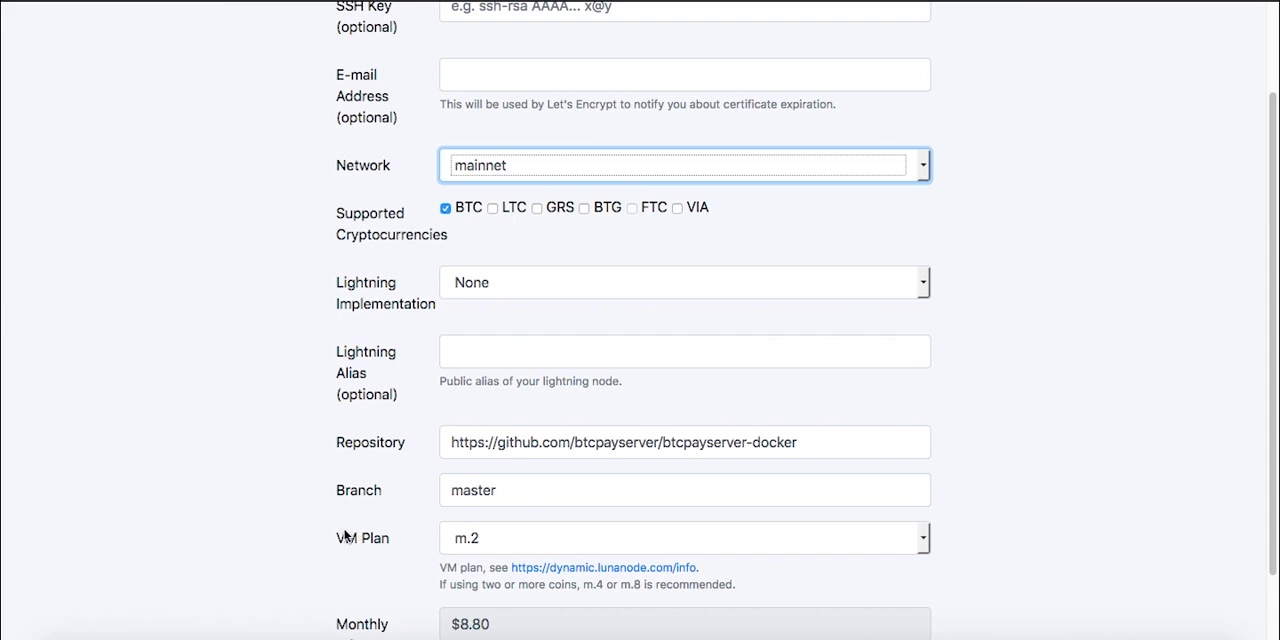
left_click(684, 538)
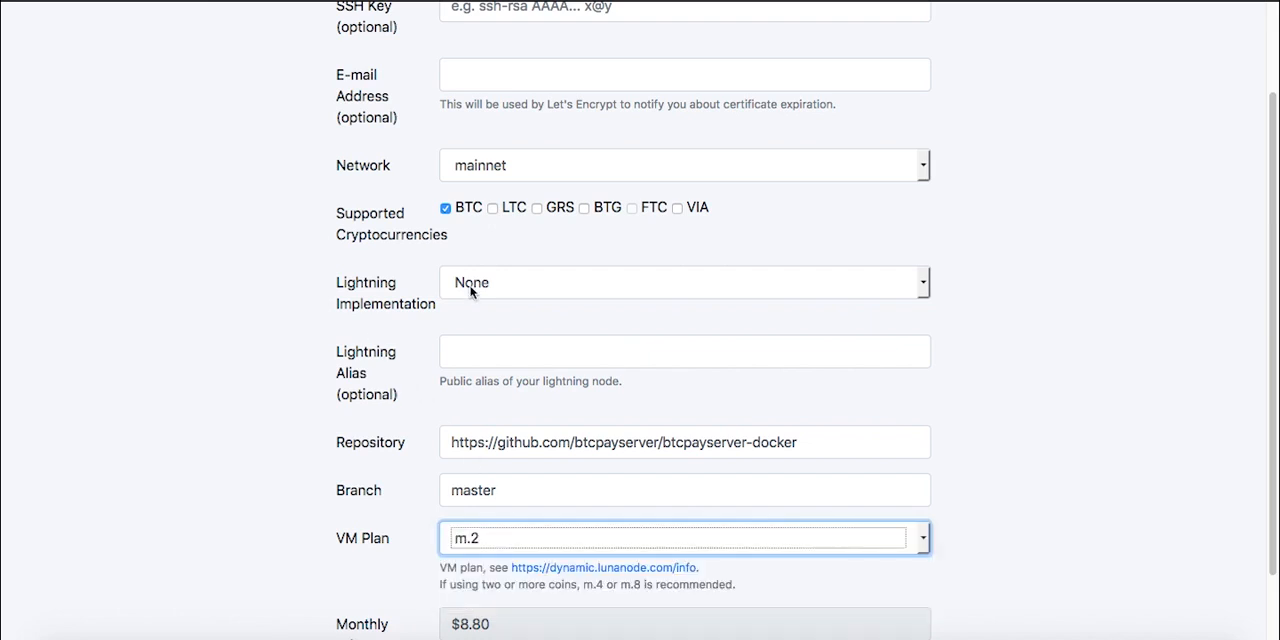
Step: Choose lnd as the Lightning implementation, leaving mainnet, BTC and m.2 plan unchanged
left_click(684, 282)
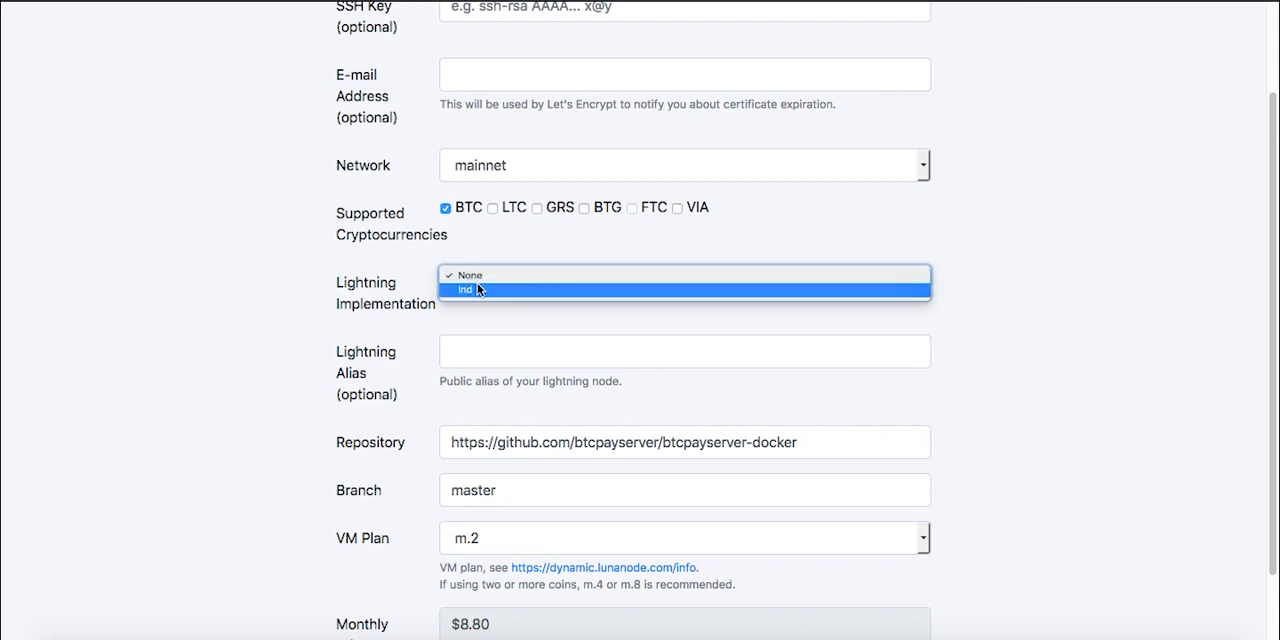
mouse_move(480, 290)
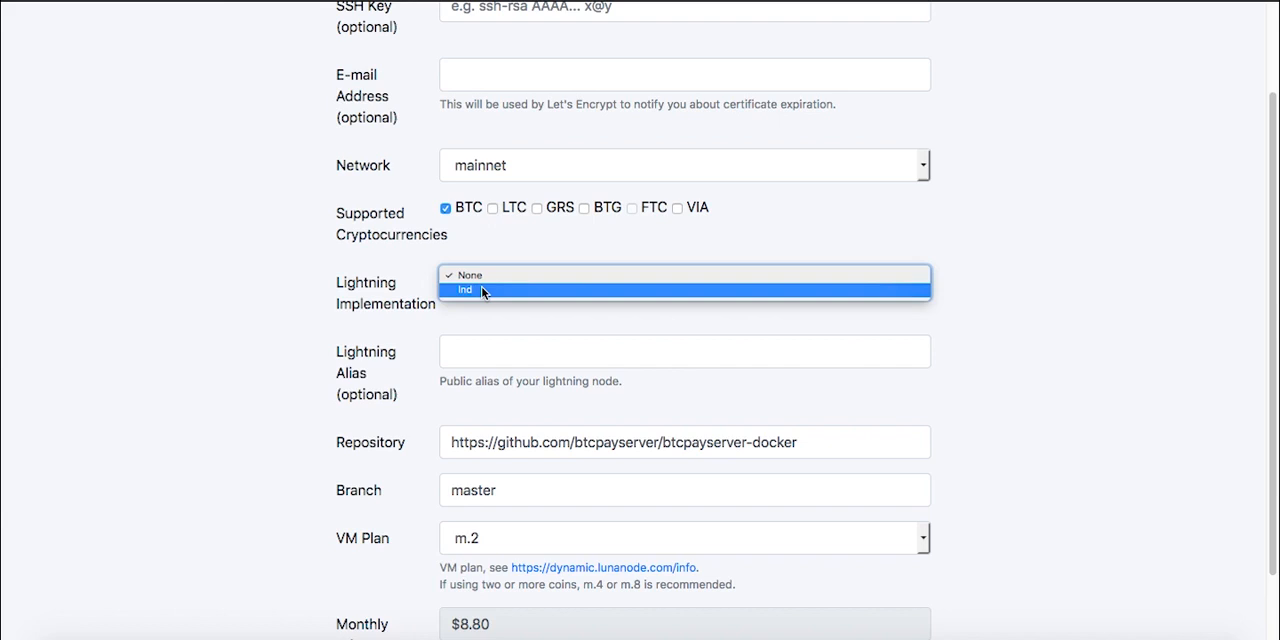
mouse_move(488, 276)
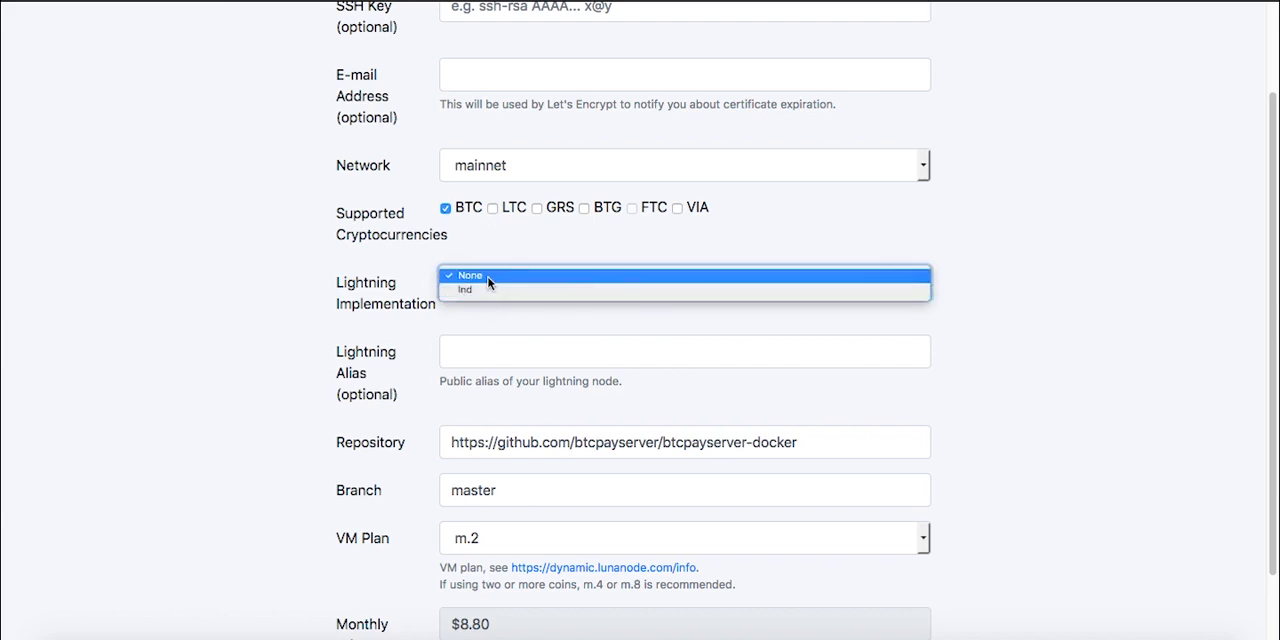
left_click(464, 288)
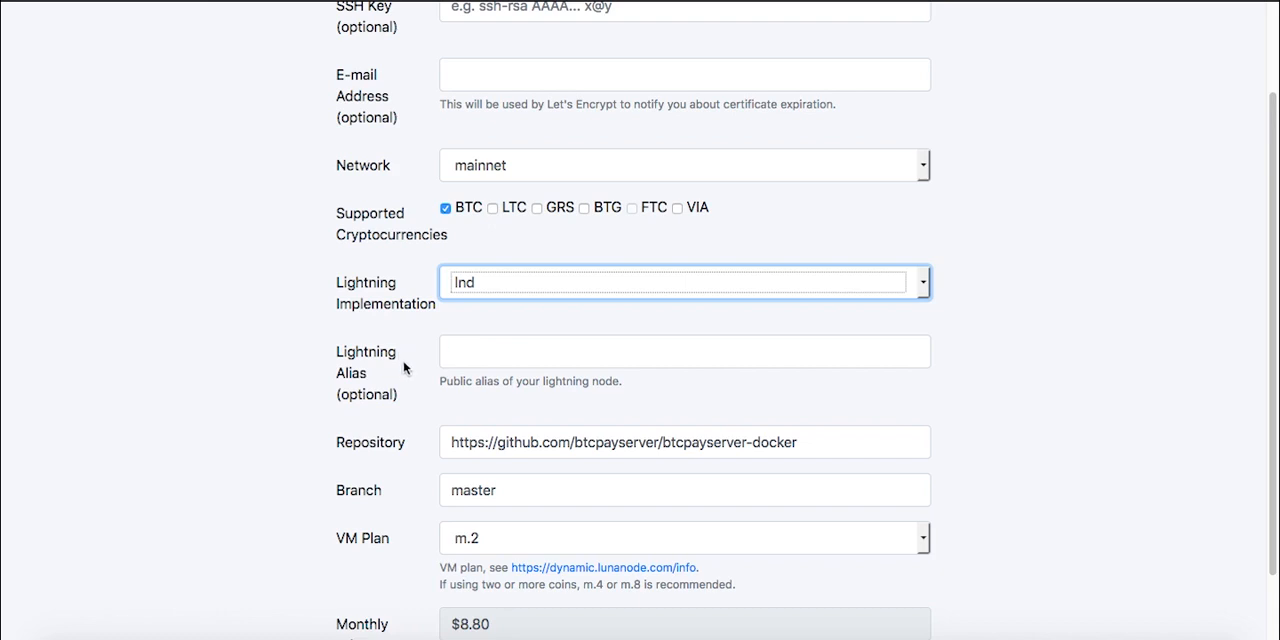
scroll("down", 3)
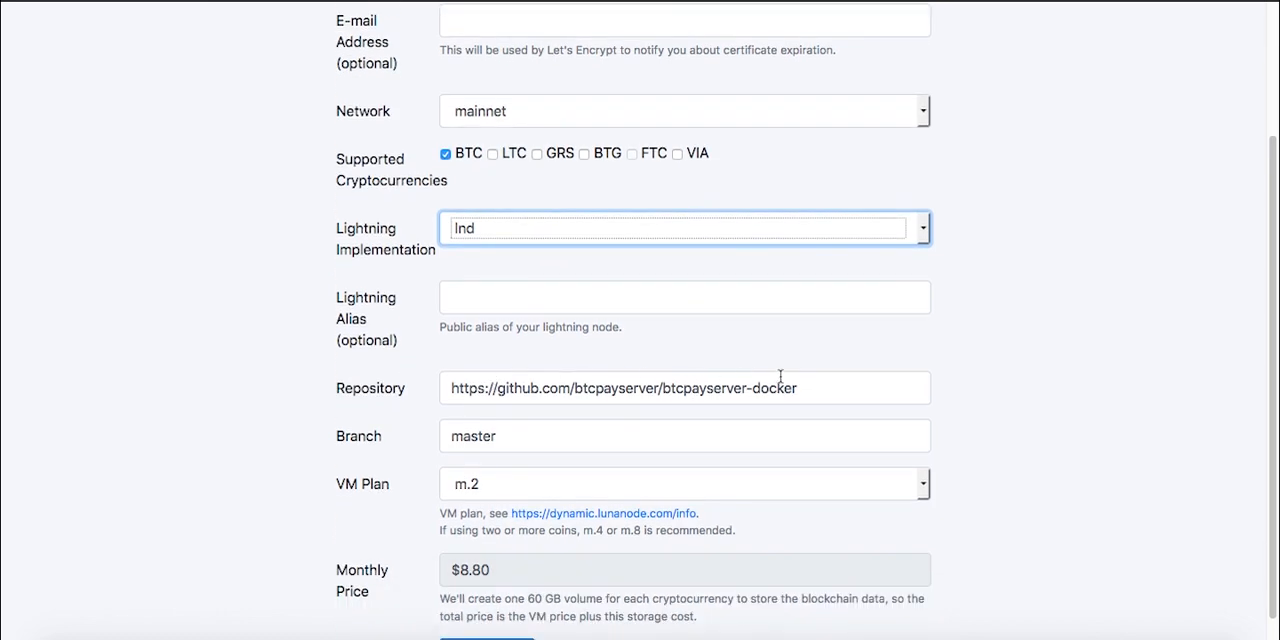
mouse_move(632, 372)
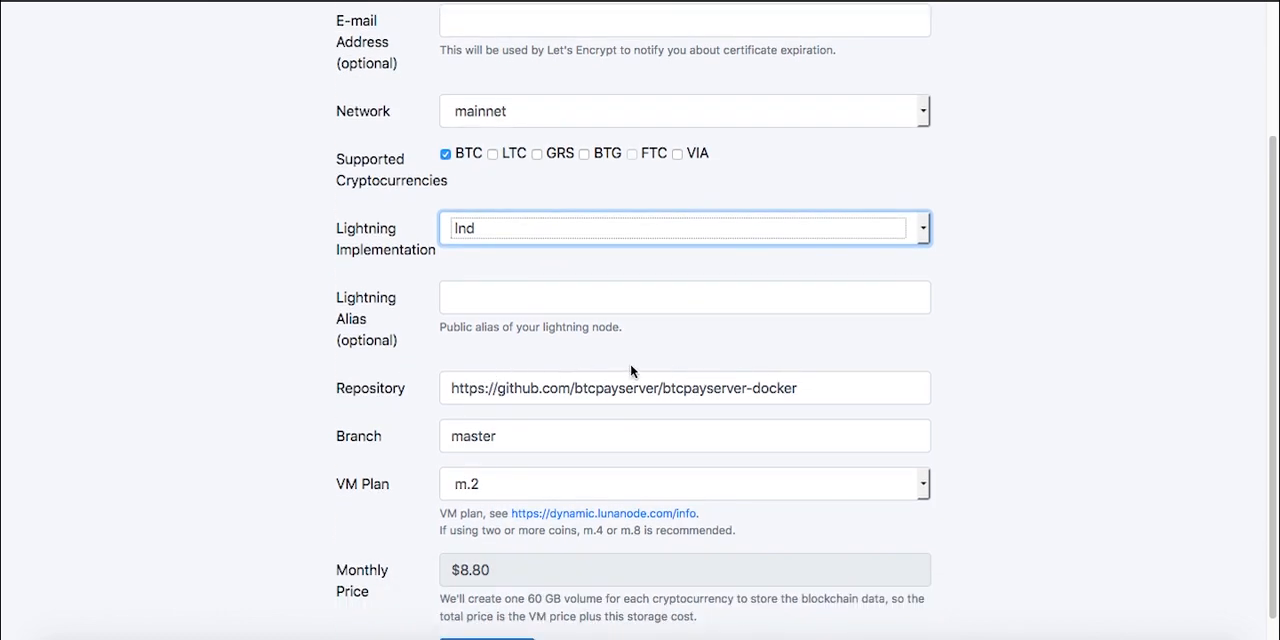
scroll("down", 3)
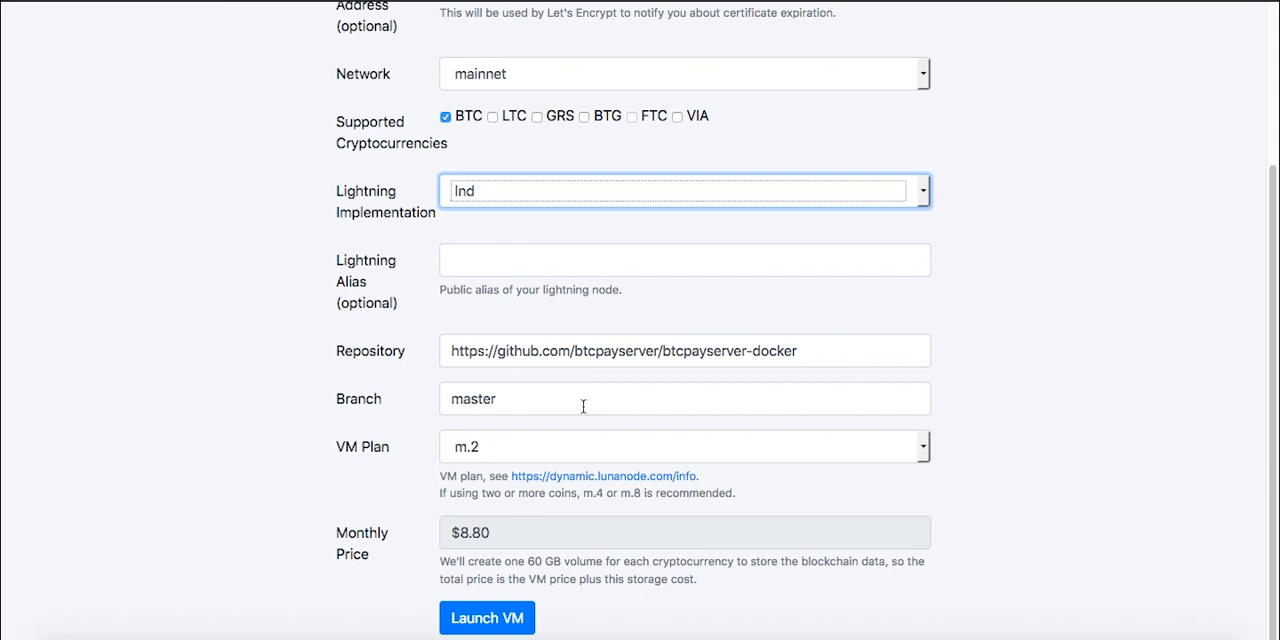
mouse_move(564, 436)
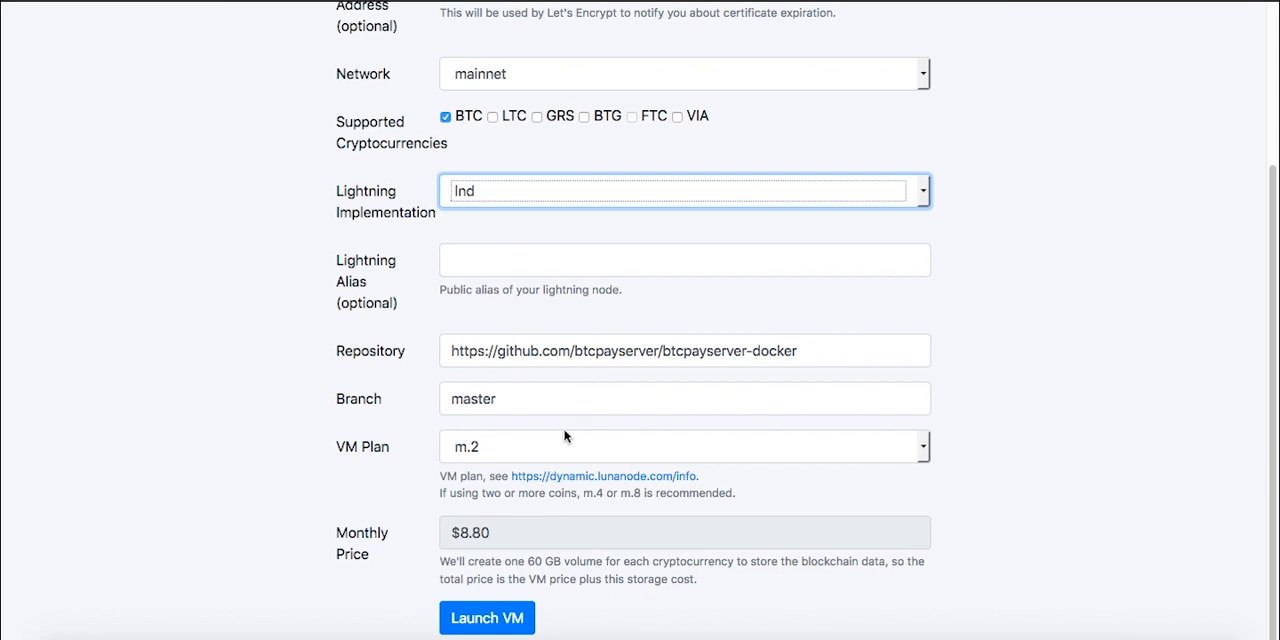
mouse_move(512, 448)
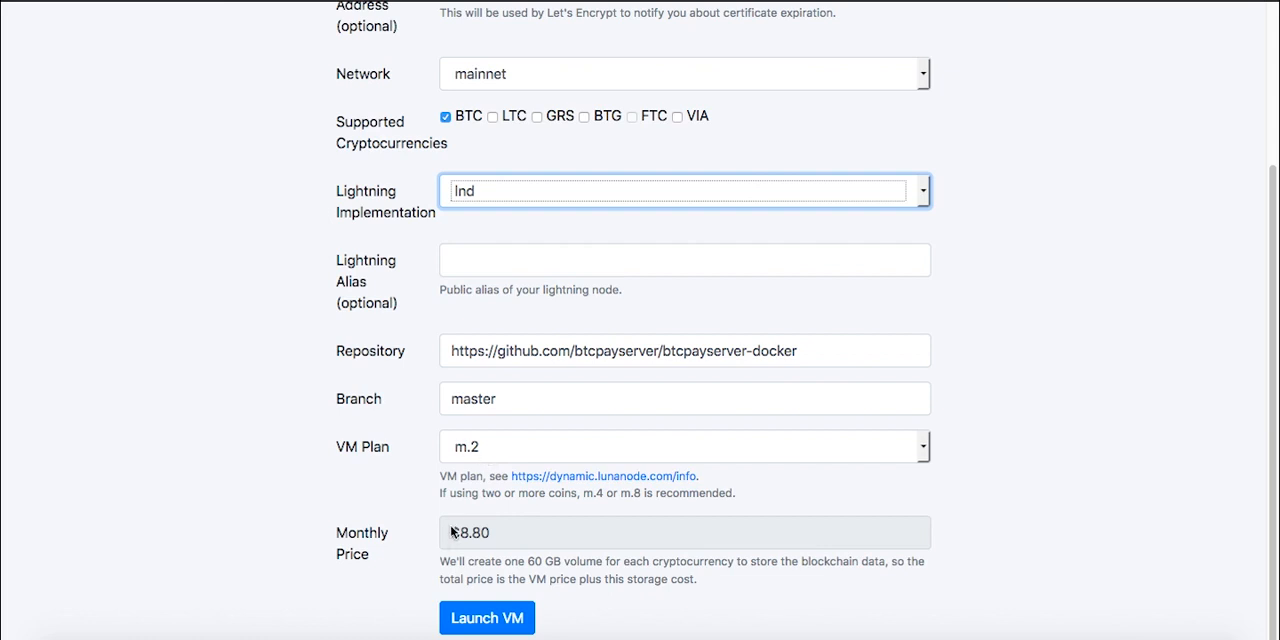
mouse_move(498, 528)
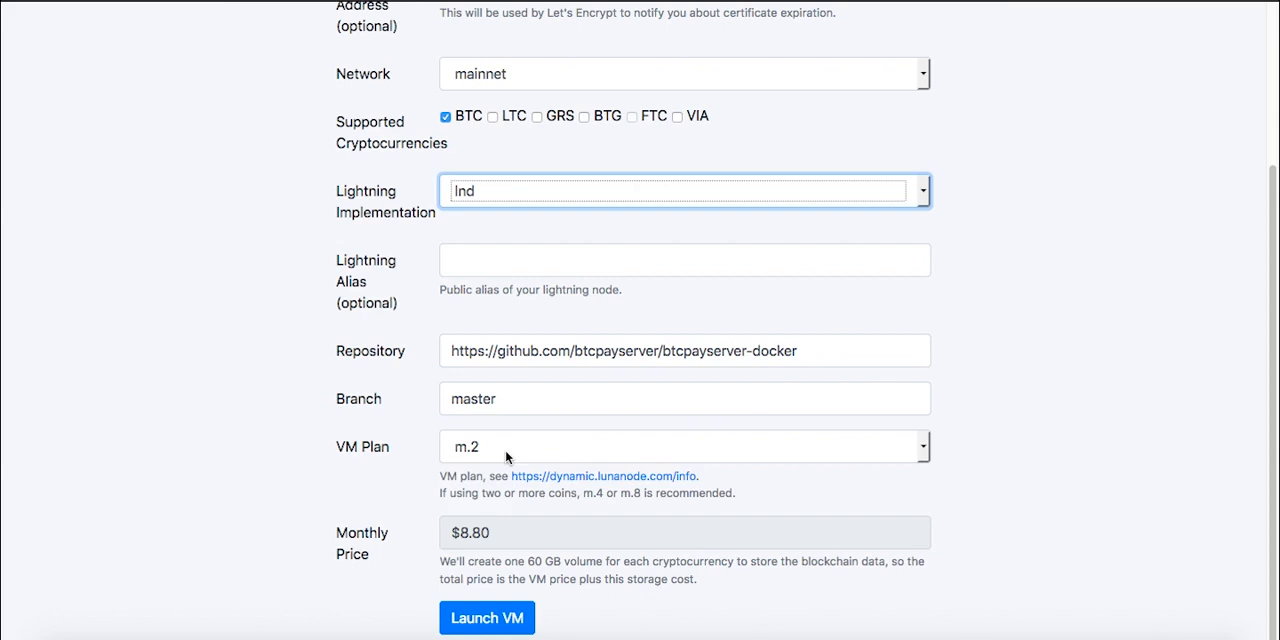
left_click(684, 446)
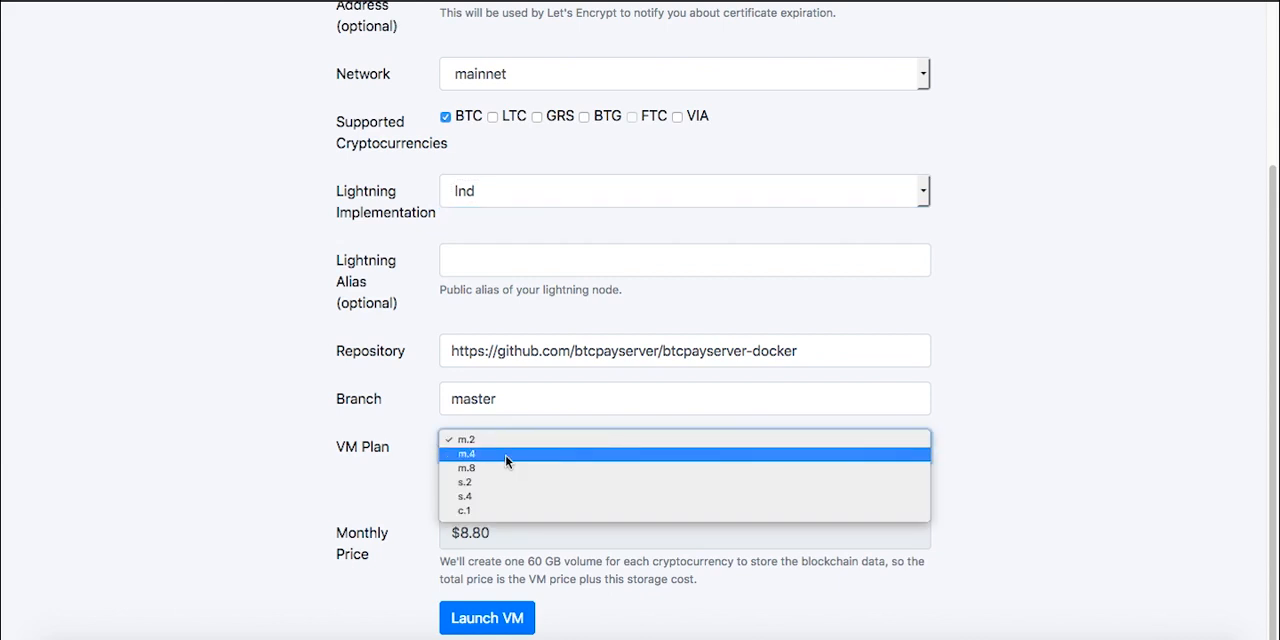
mouse_move(500, 440)
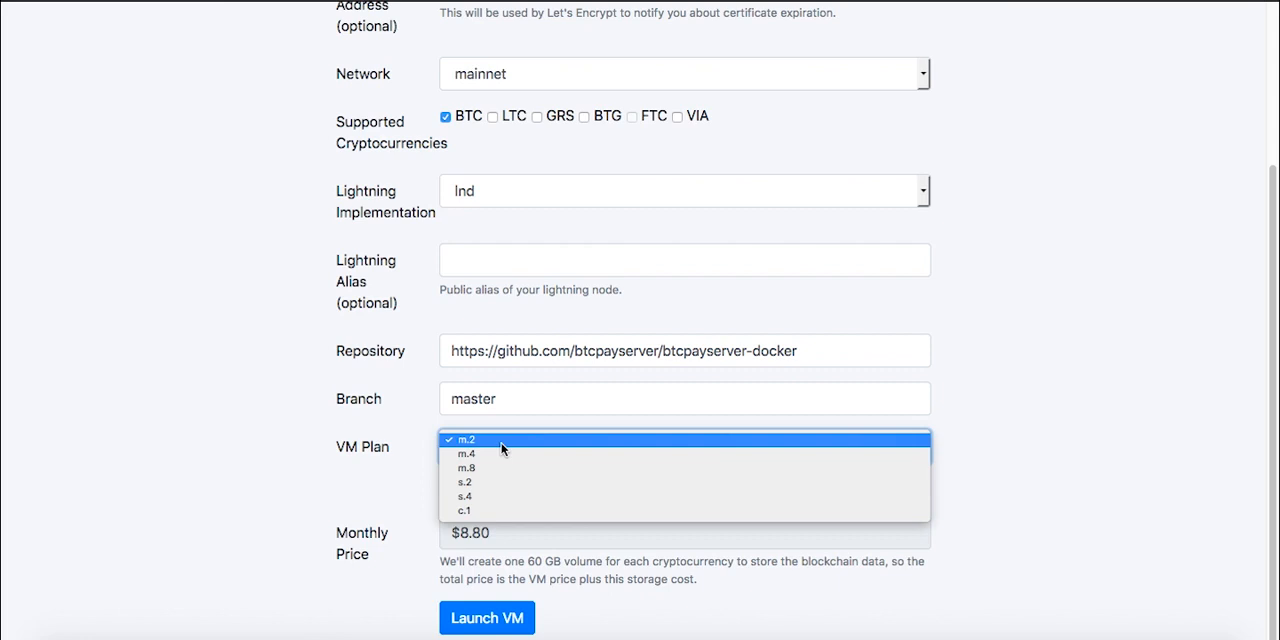
left_click(464, 440)
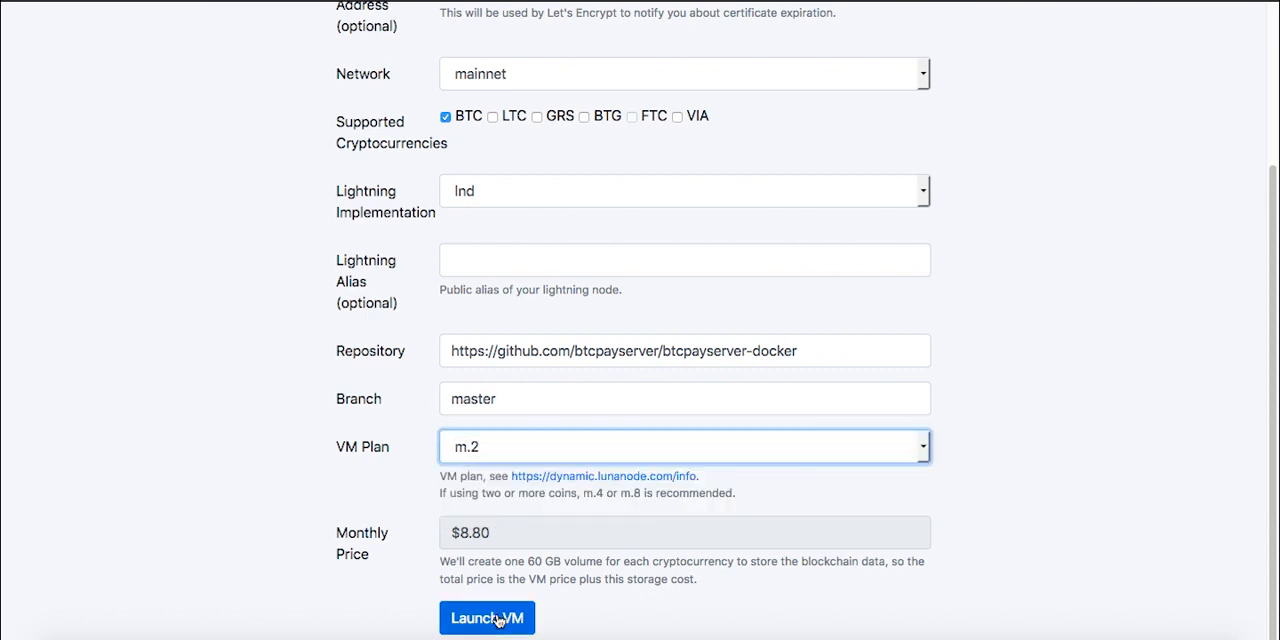
Step: Launch the VM and reach the success message with the server's rdns.lunanode.com address
left_click(488, 616)
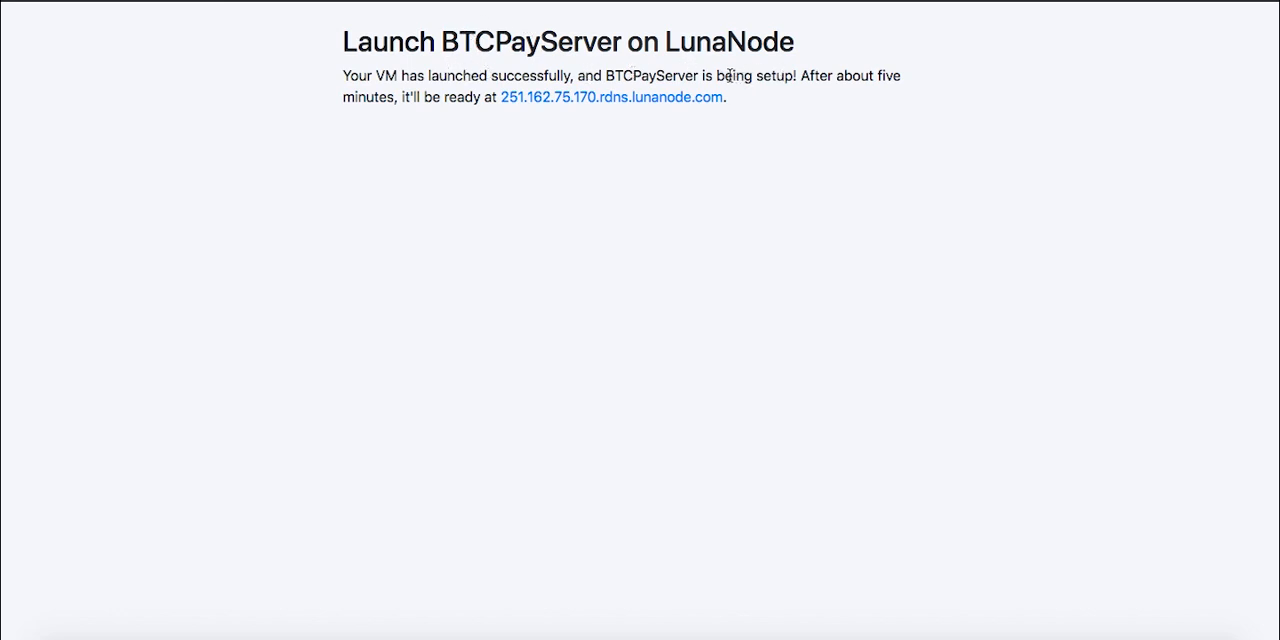
double_click(736, 76)
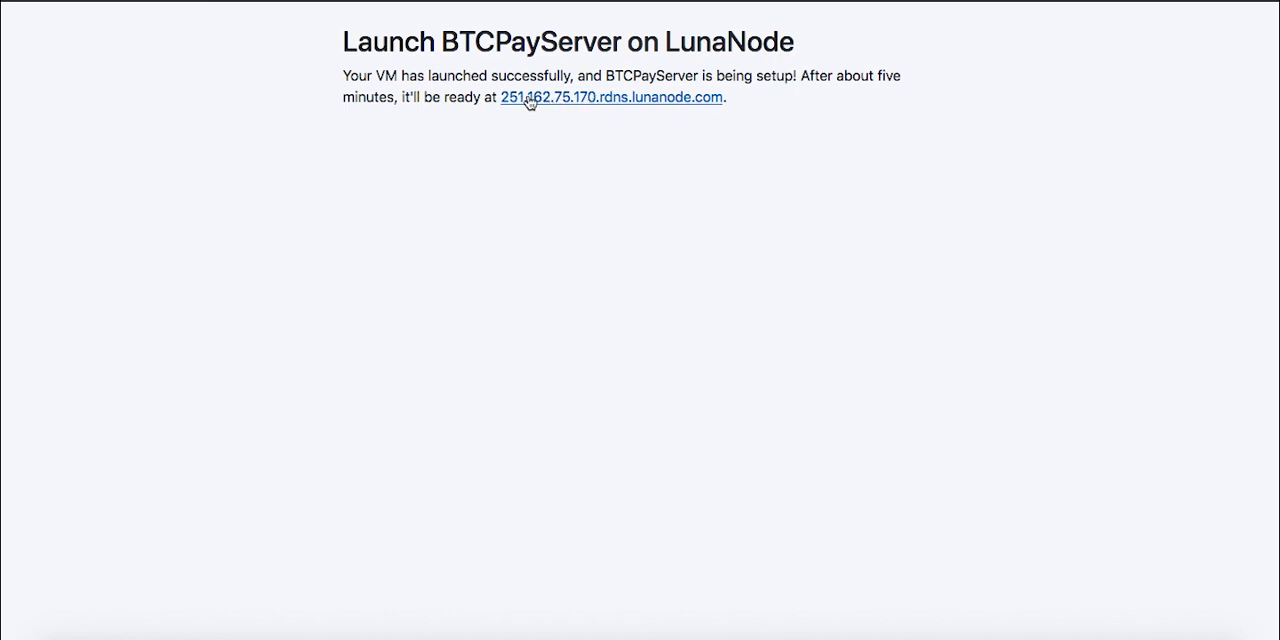
mouse_move(644, 96)
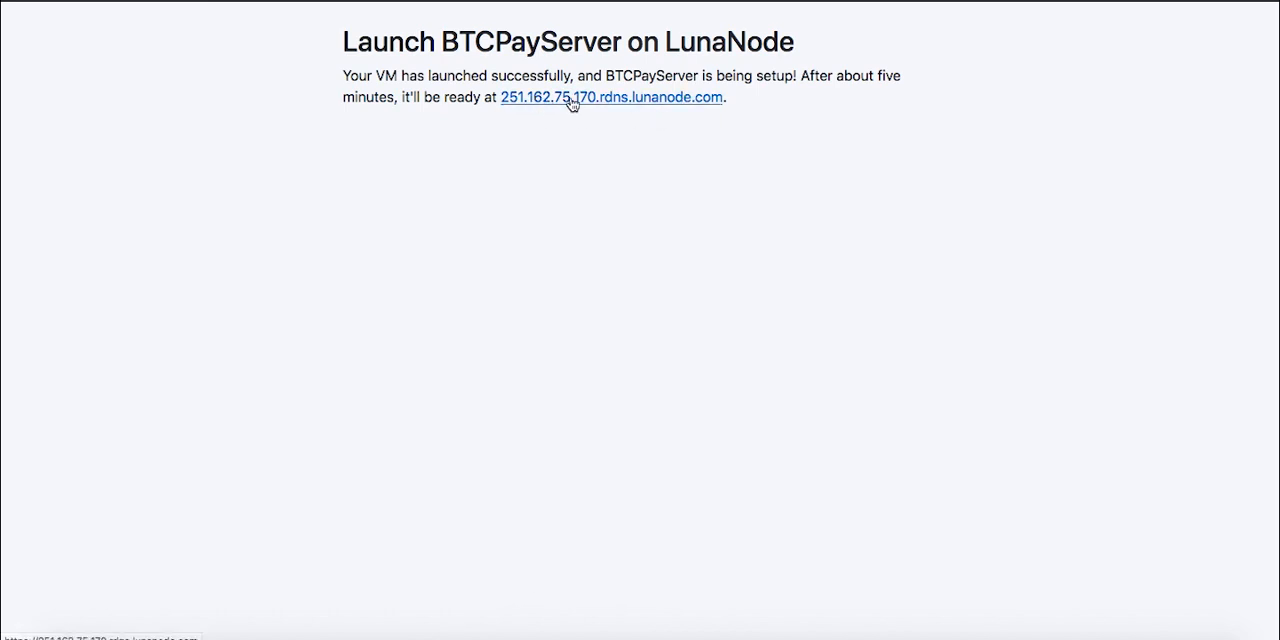
mouse_move(448, 20)
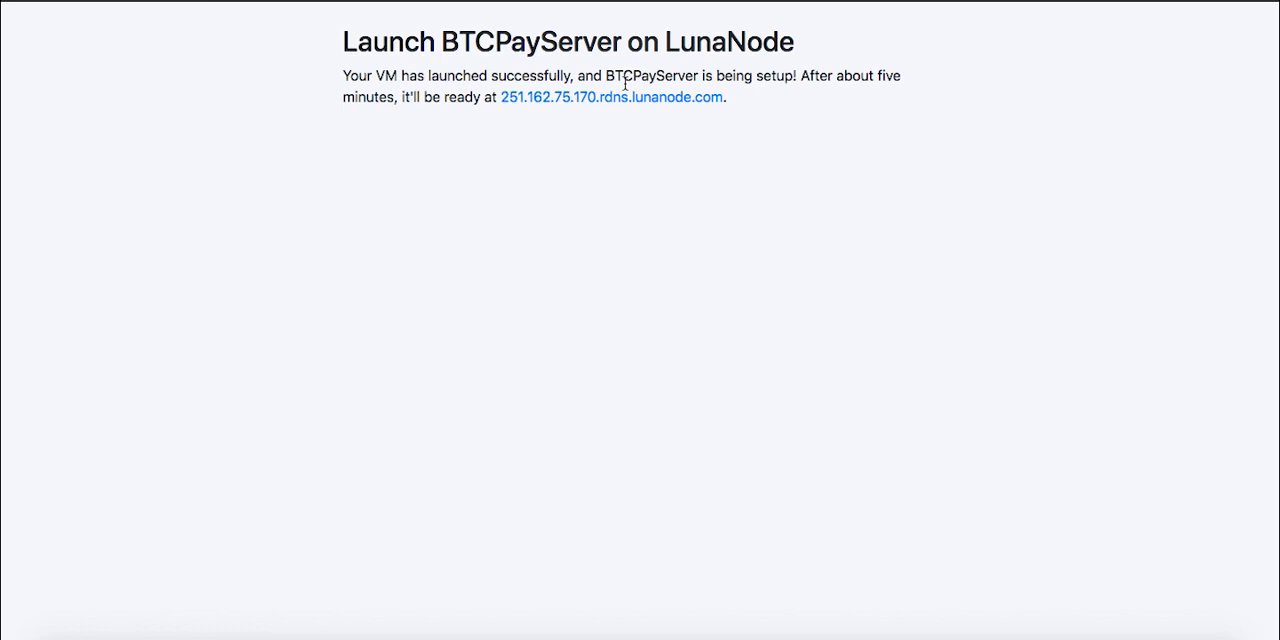
mouse_move(564, 78)
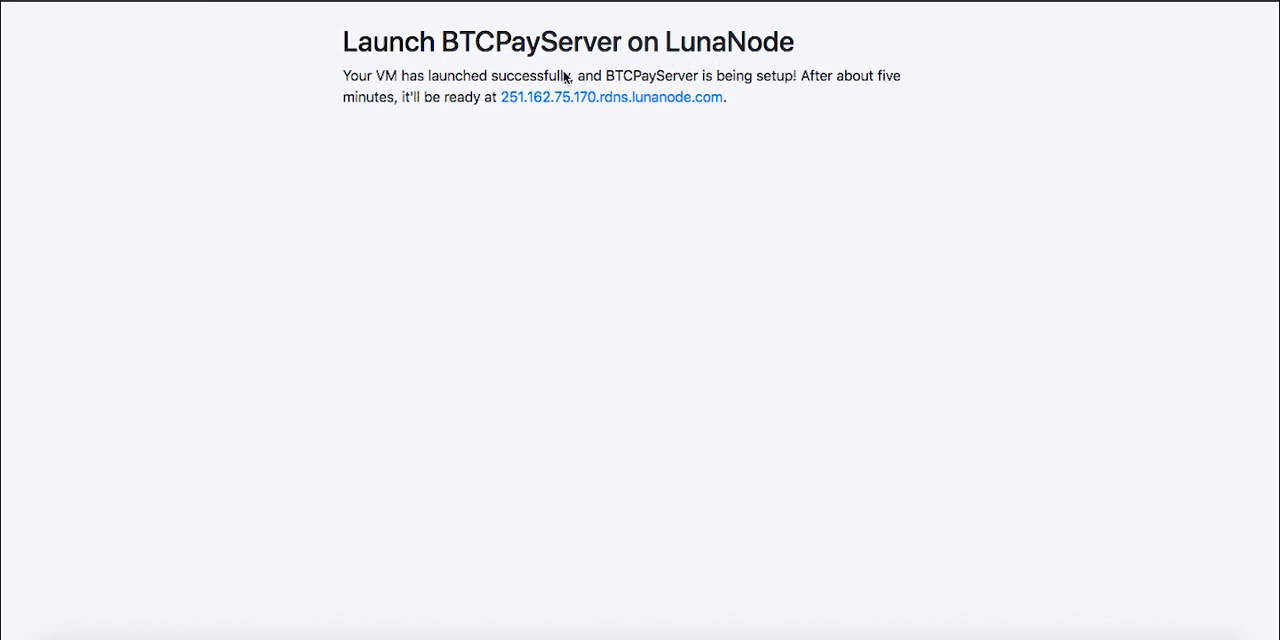
mouse_move(632, 98)
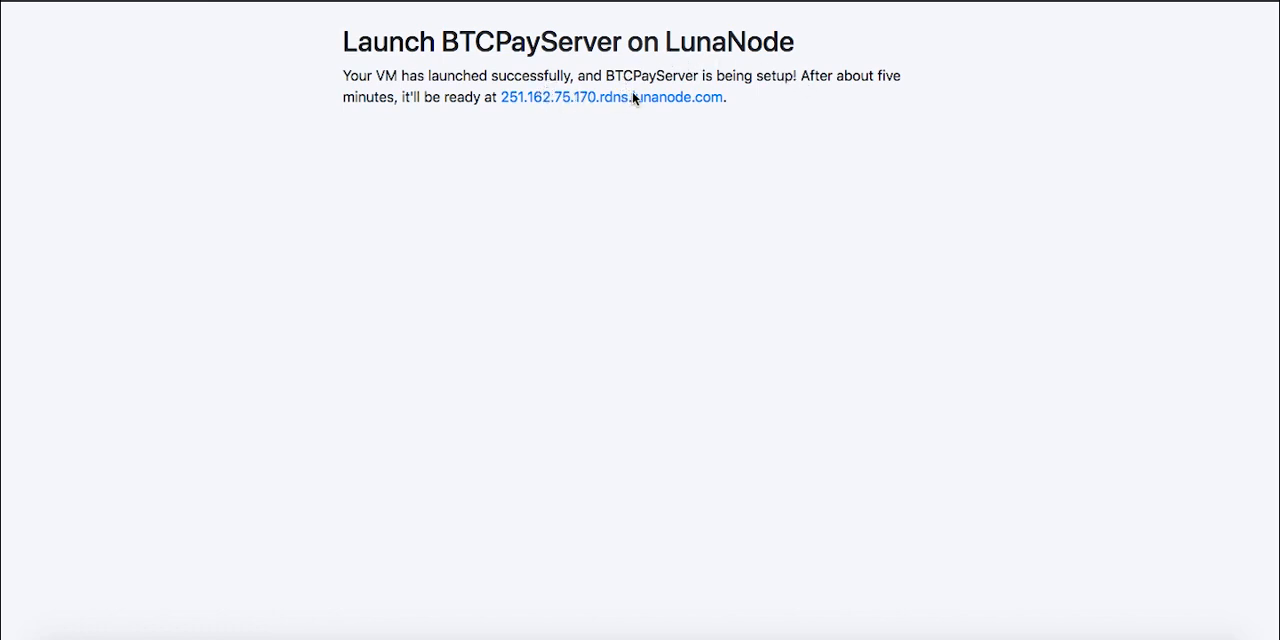
mouse_move(586, 104)
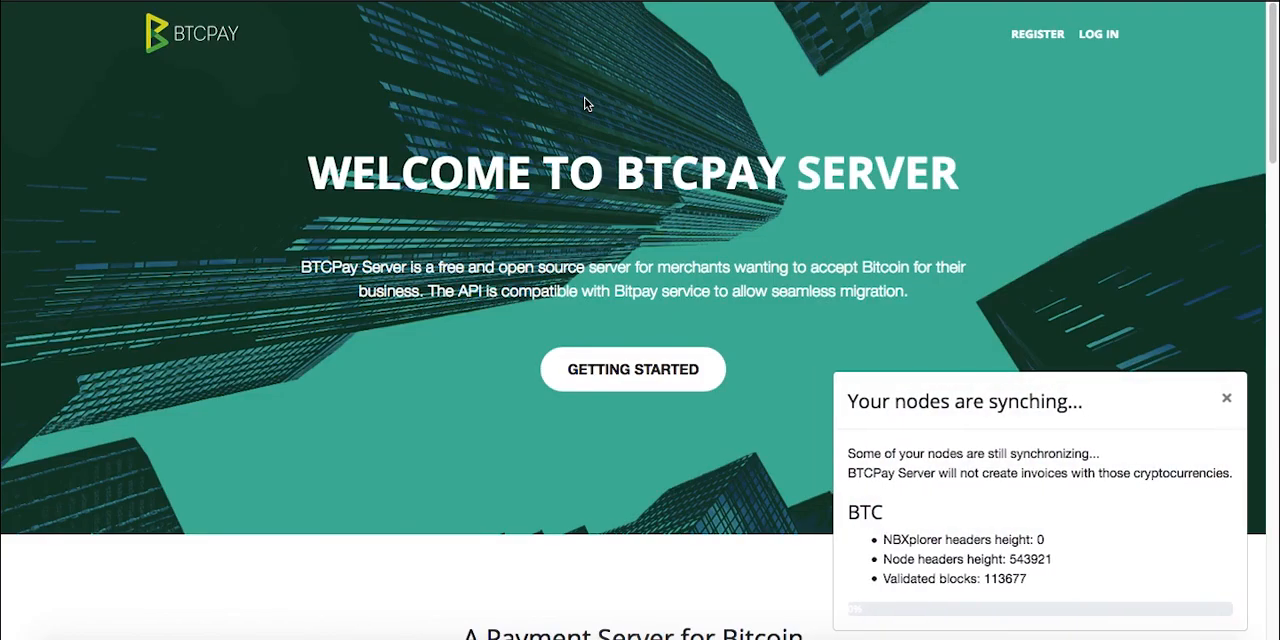
mouse_move(580, 64)
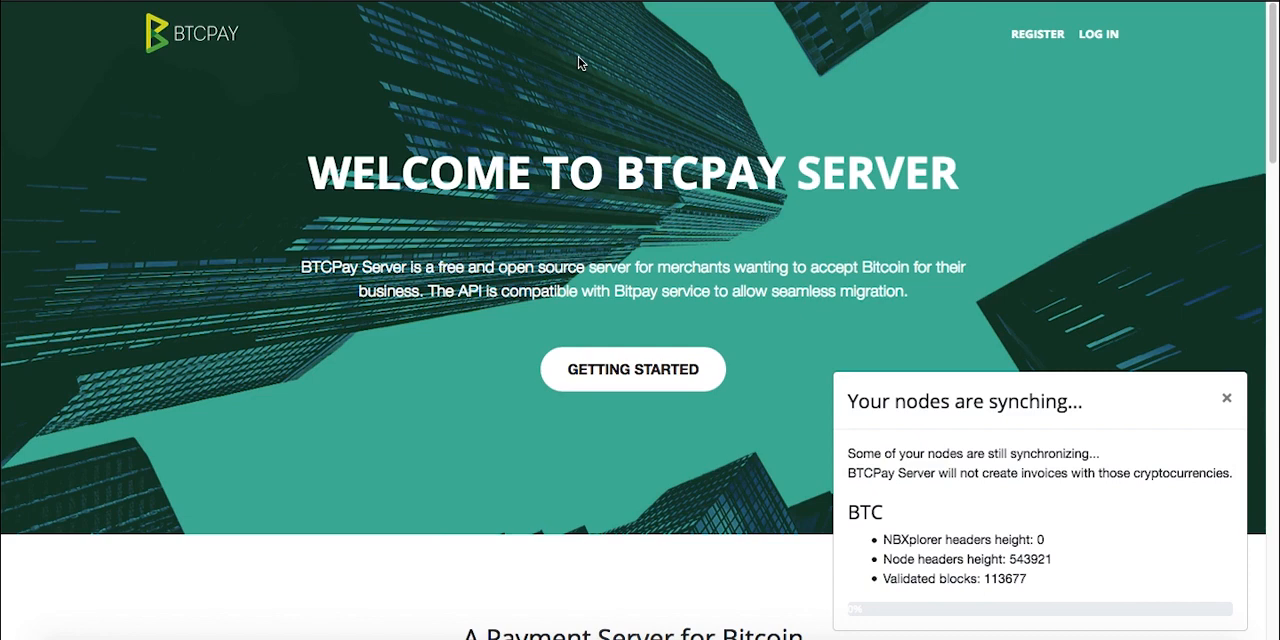
mouse_move(672, 232)
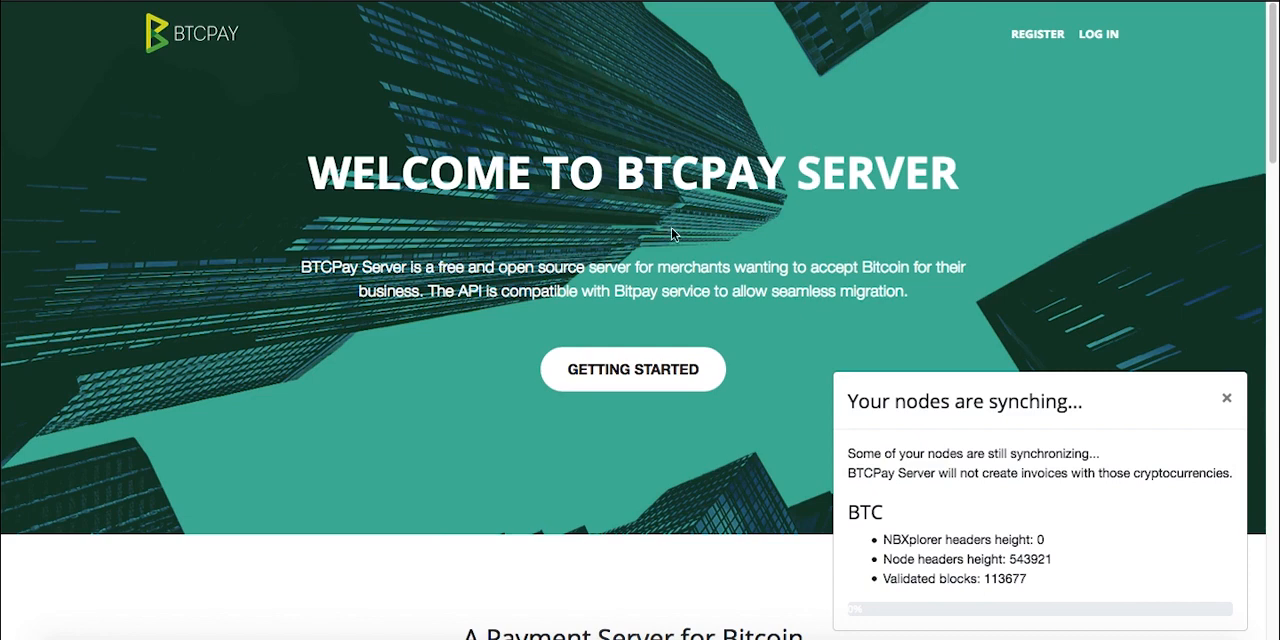
Step: Scroll the new BTCPay Server welcome page to the notice that BTC nodes are synchronizing
scroll("down", 3)
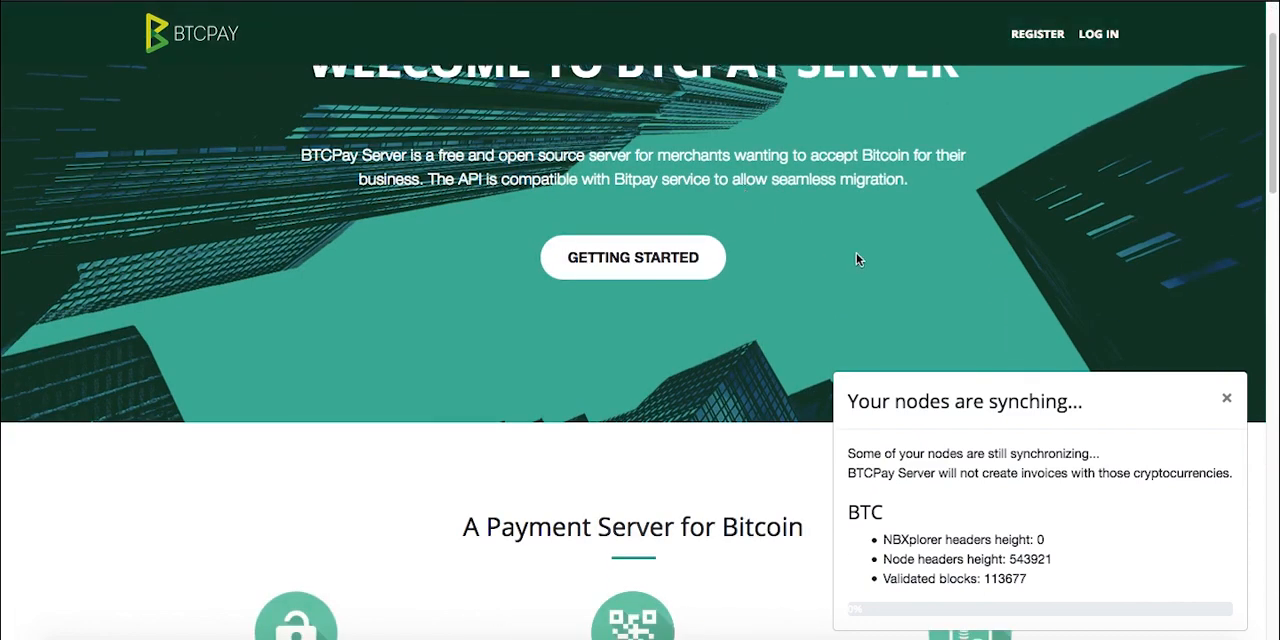
scroll("down", 3)
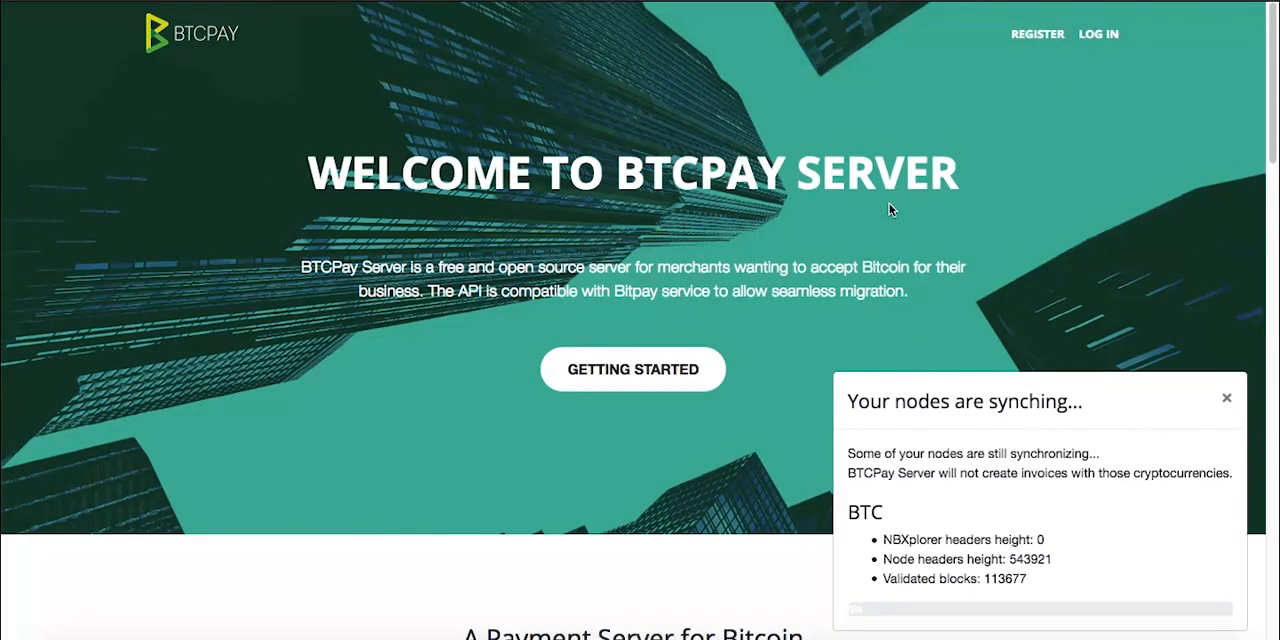
mouse_move(996, 412)
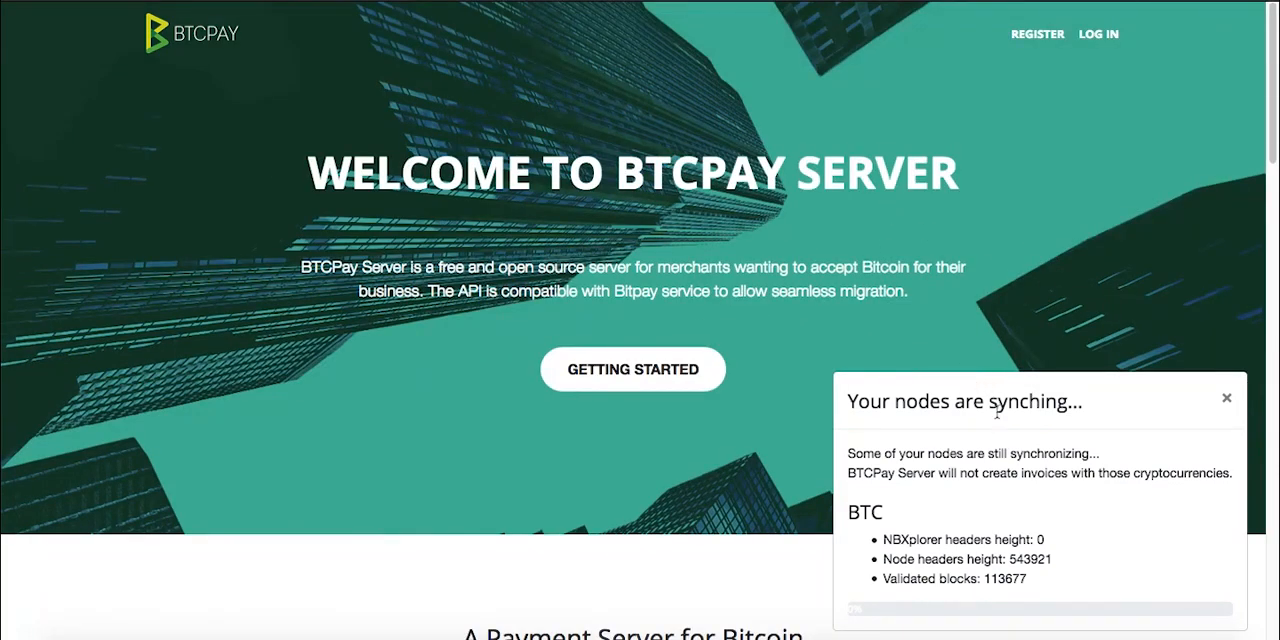
mouse_move(1044, 116)
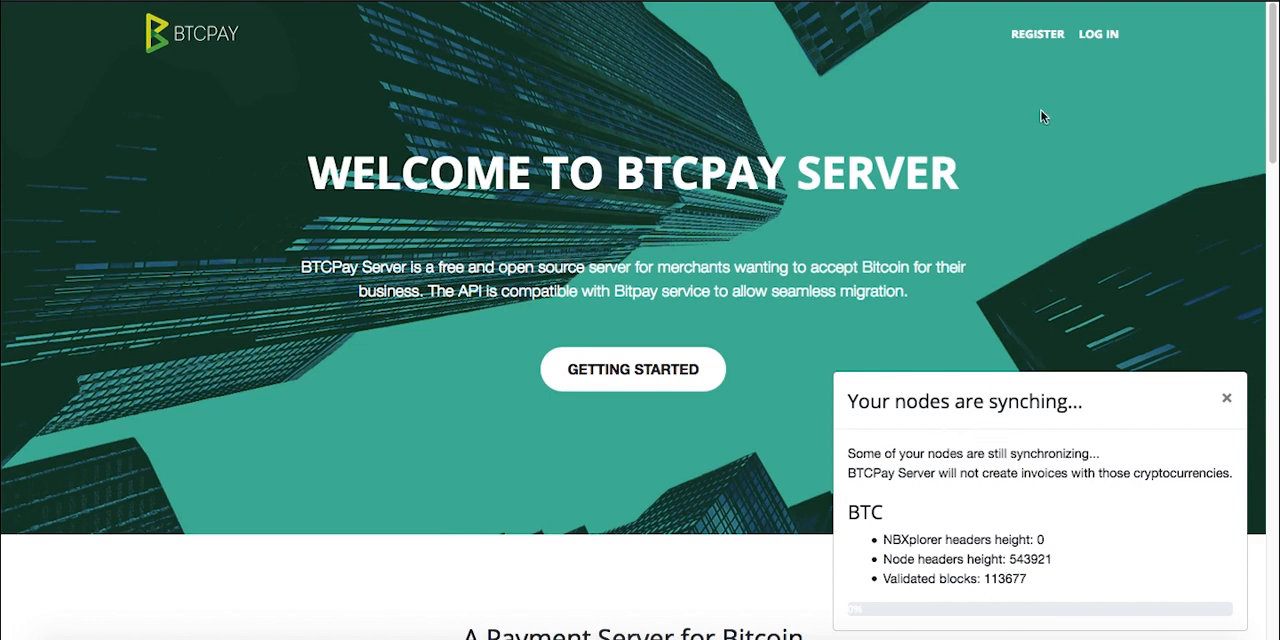
mouse_move(1016, 252)
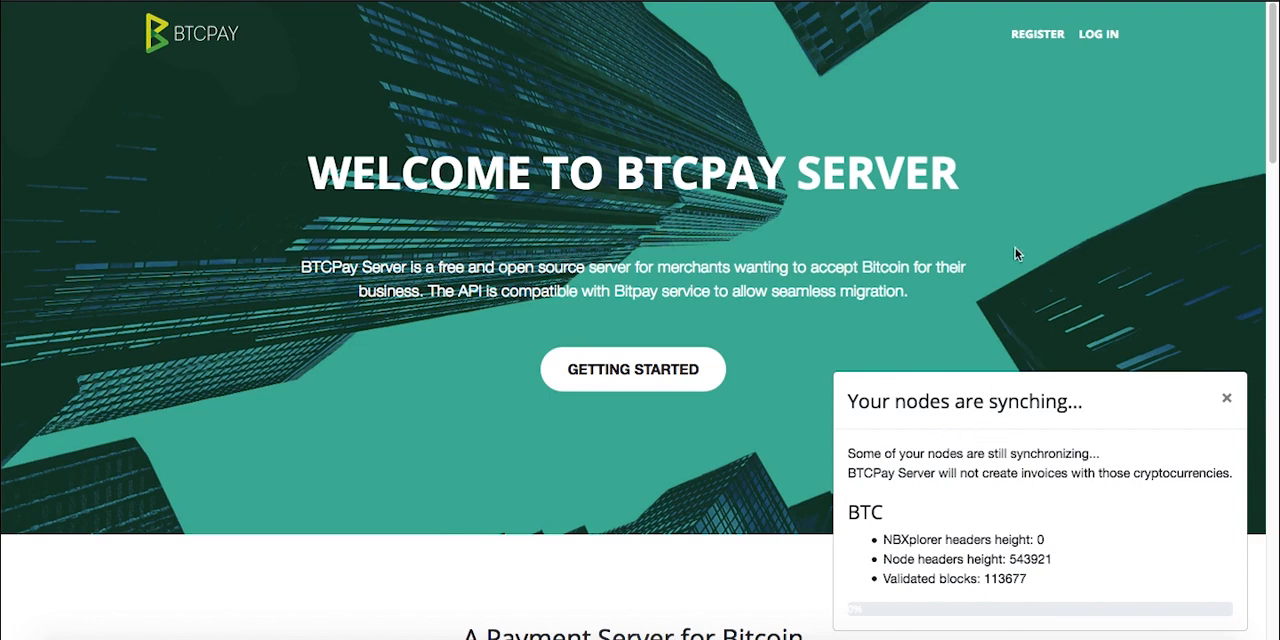